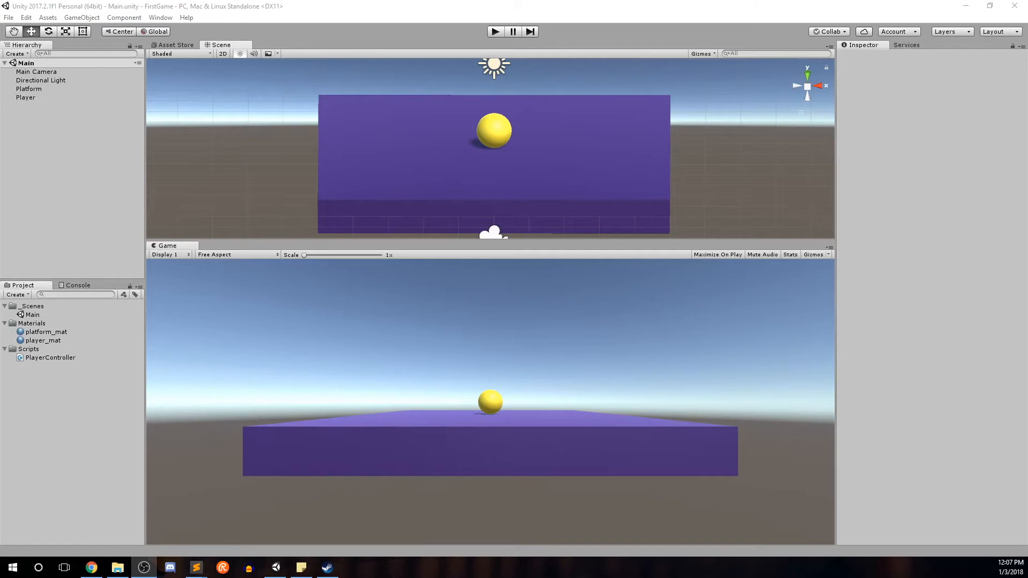
mouse_move(525, 324)
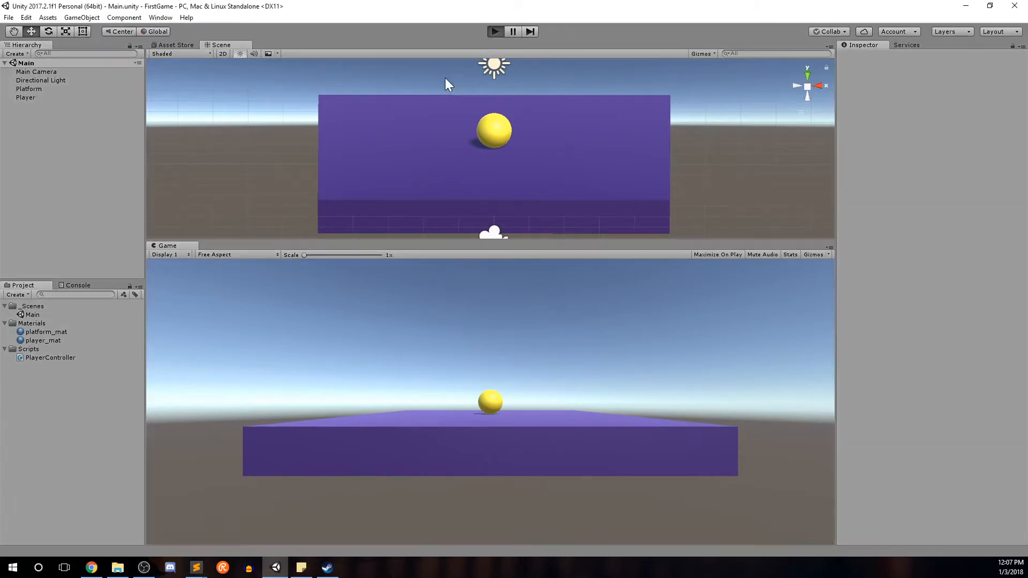
Step: Run the game briefly to test it, then stop the run
click(494, 31)
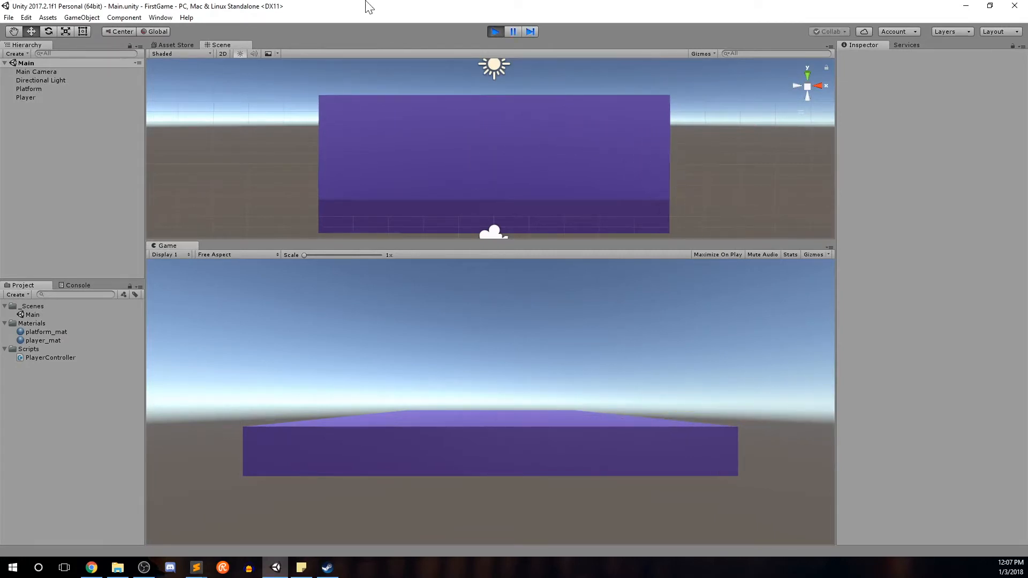
click(494, 31)
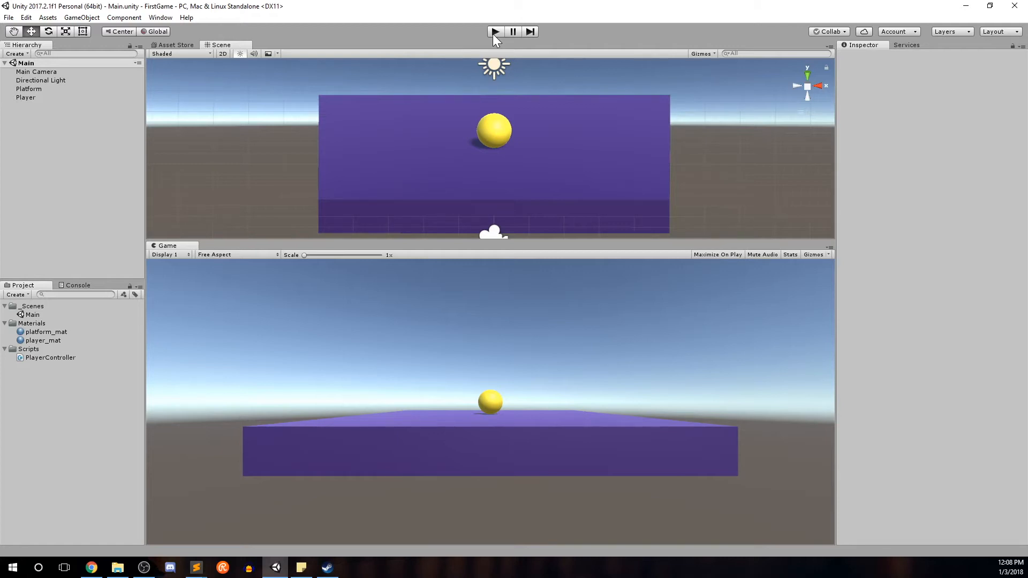
Step: Parent Main Camera under the Player sphere in the Hierarchy
click(37, 72)
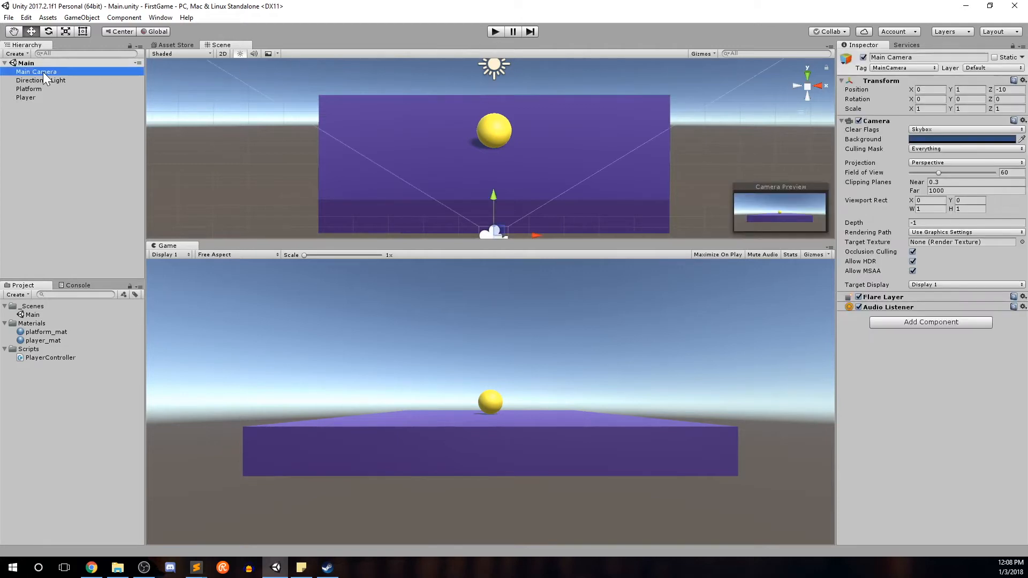
mouse_move(389, 163)
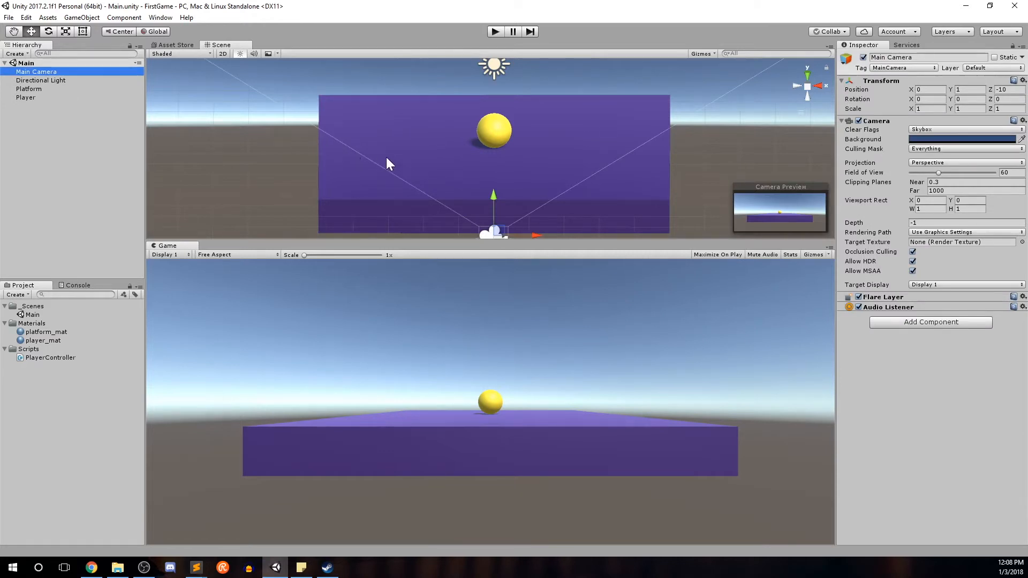
mouse_move(778, 216)
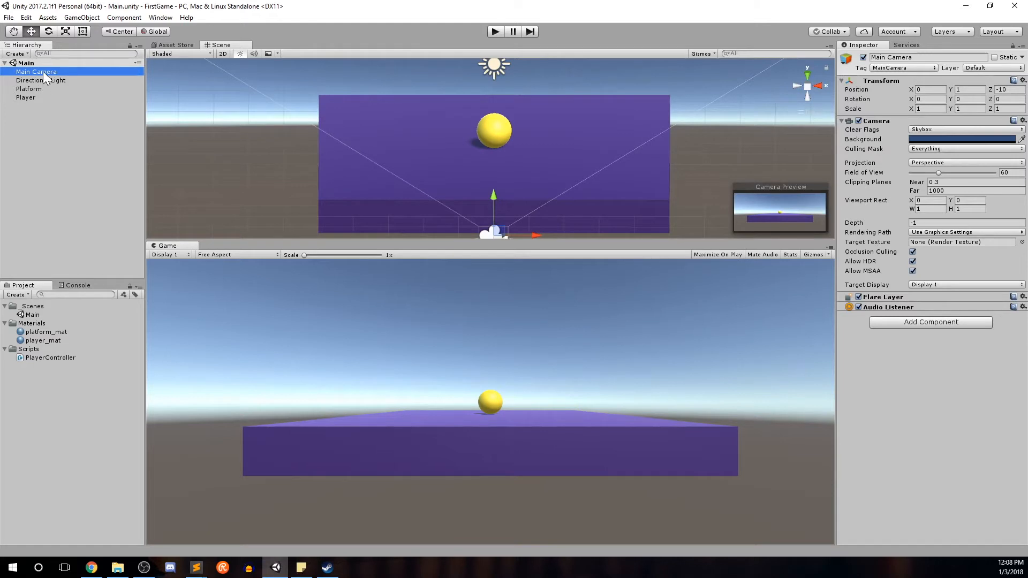
drag(37, 71, 43, 98)
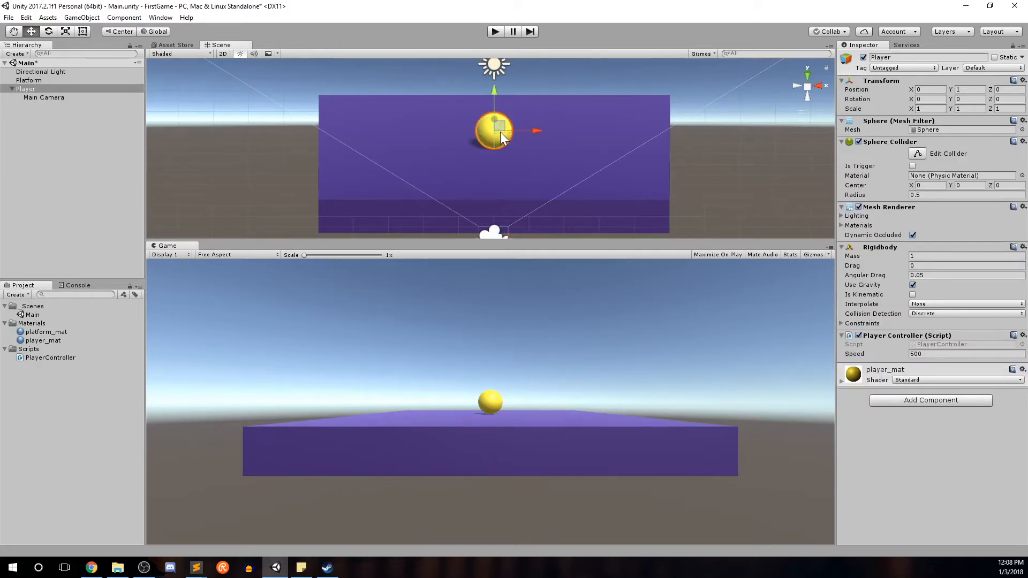
drag(494, 131, 484, 131)
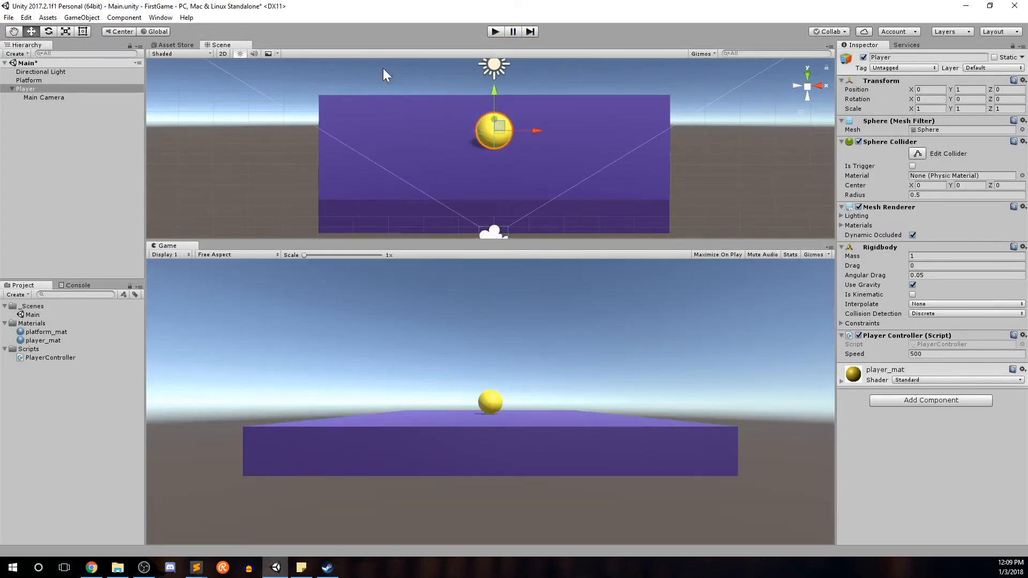
Step: Undo the parenting so Main Camera is a root object again
click(43, 97)
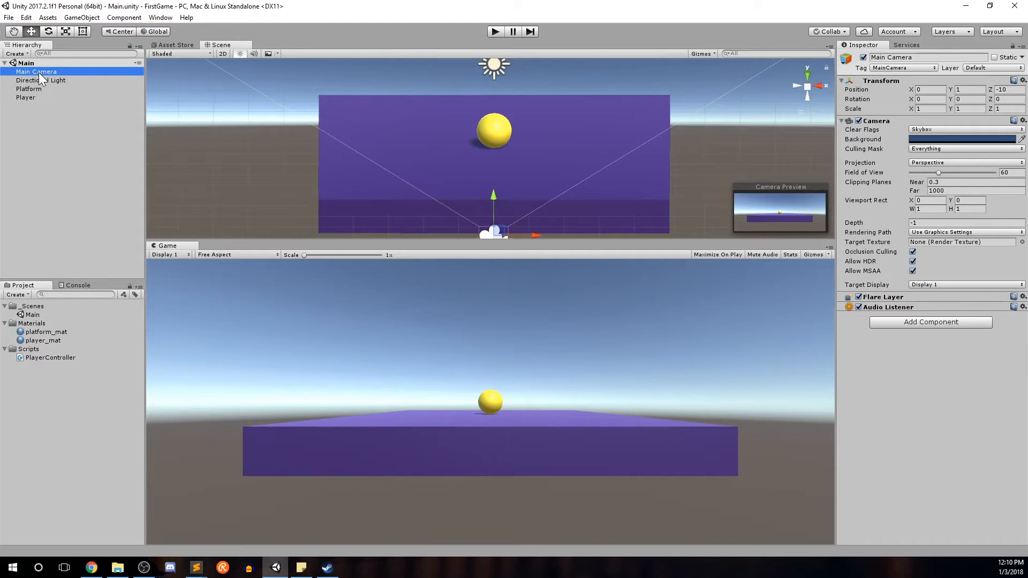
mouse_move(863, 287)
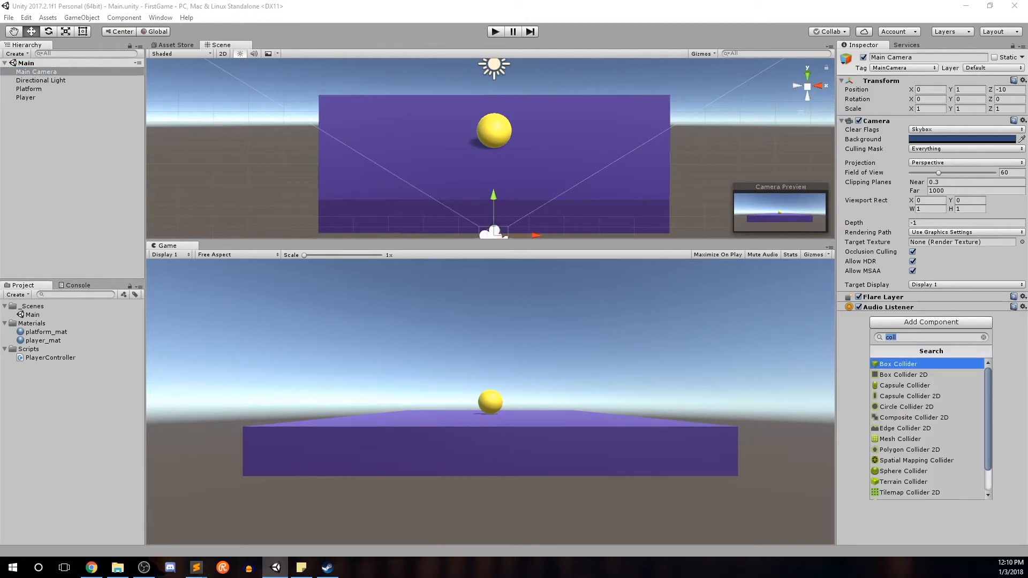
Step: Create a CameraController script on Main Camera and open it in MonoDevelop
text(Came)
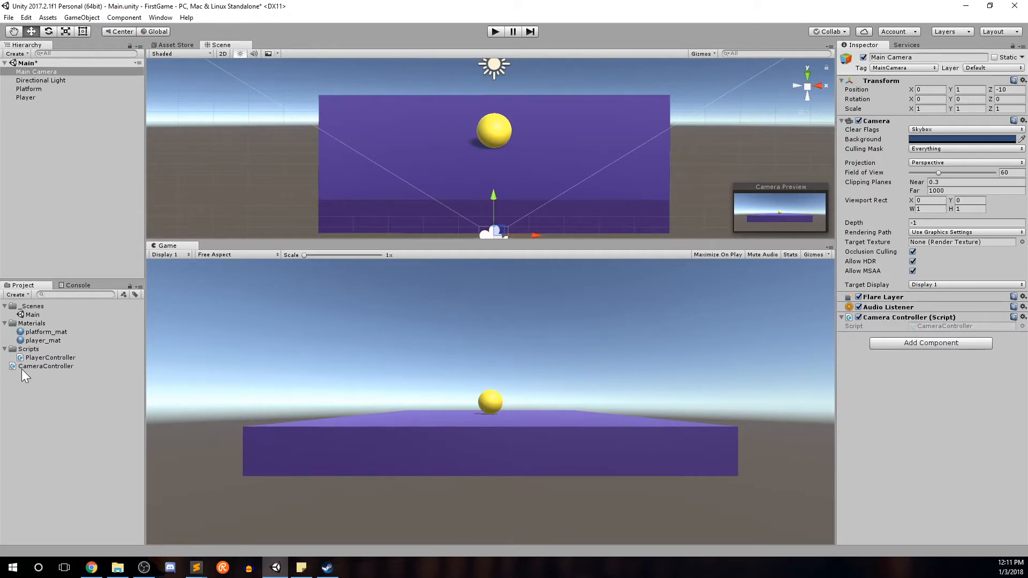
click(46, 366)
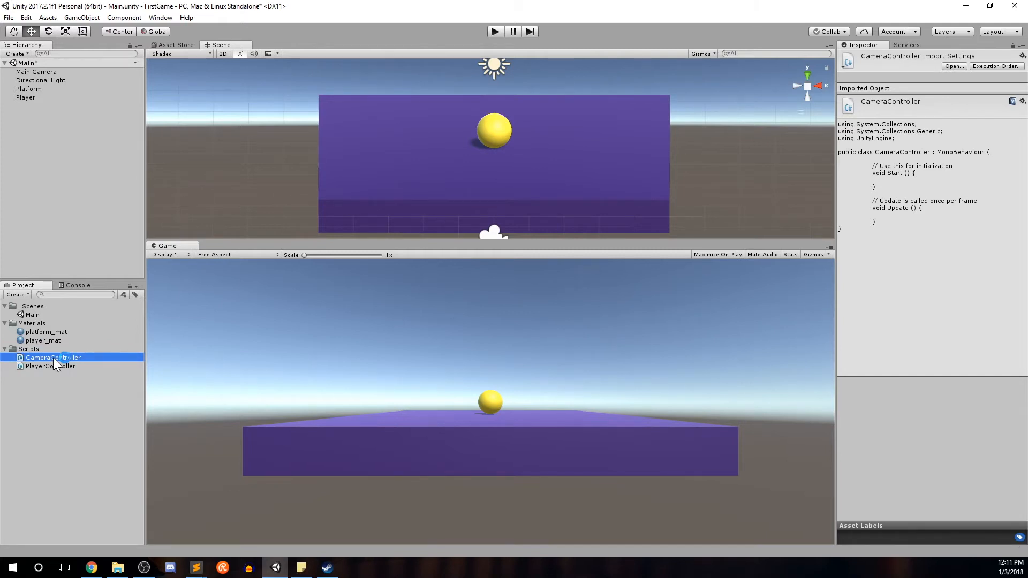
double_click(52, 358)
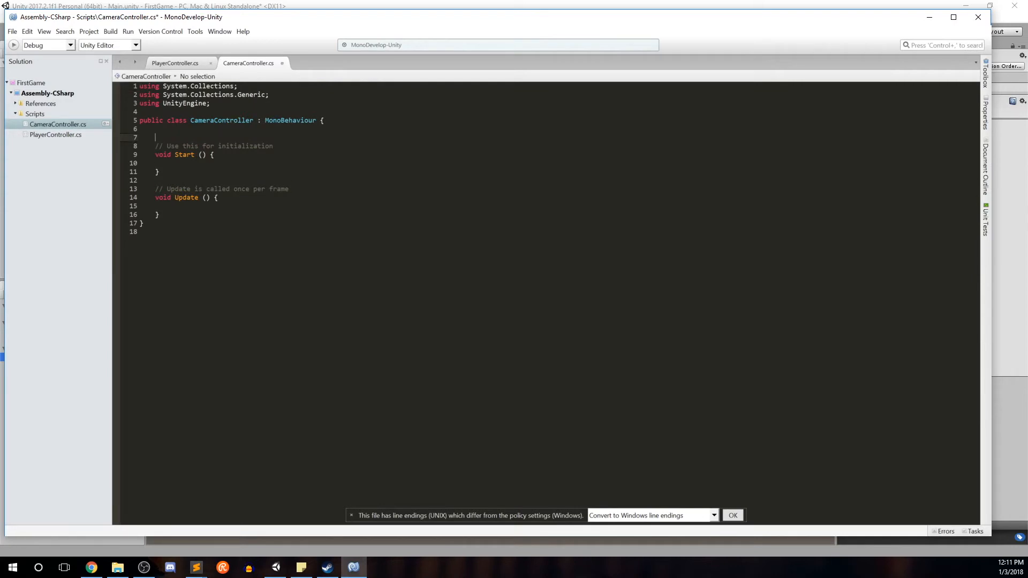
Step: Declare 'public GameObject playerObject;' in the CameraController class
text(pu)
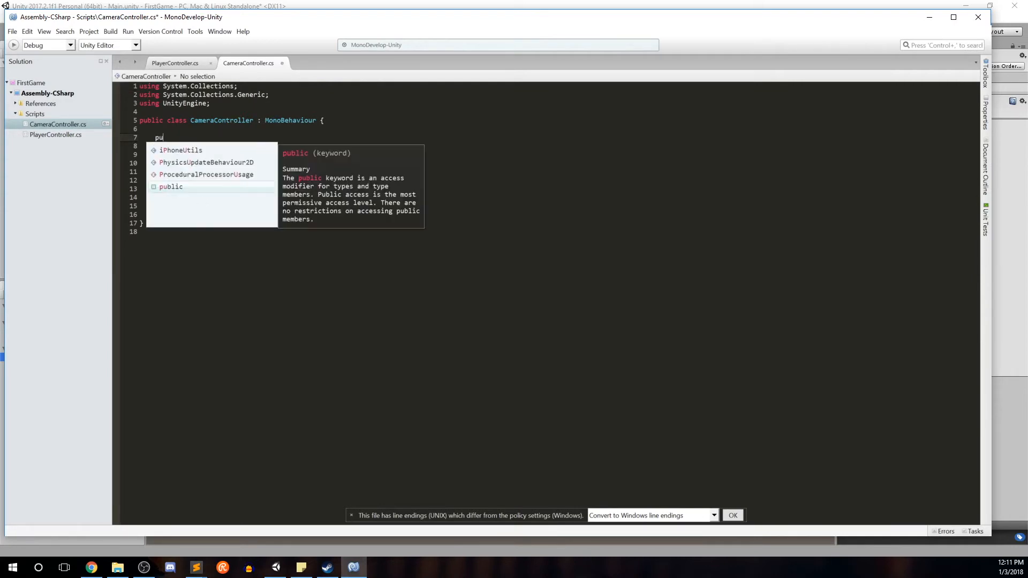
text(blic)
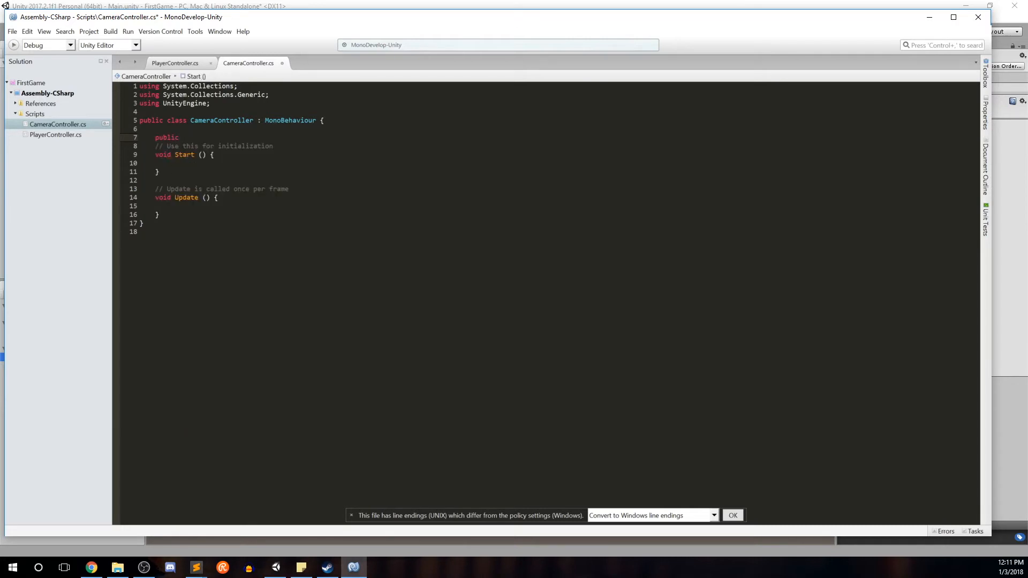
text(GameObject)
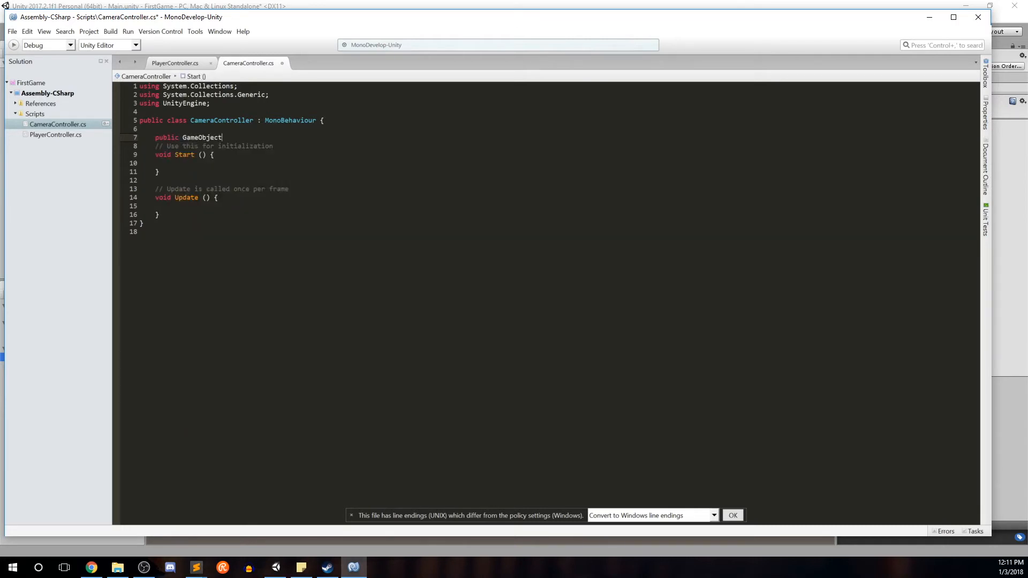
text(player)
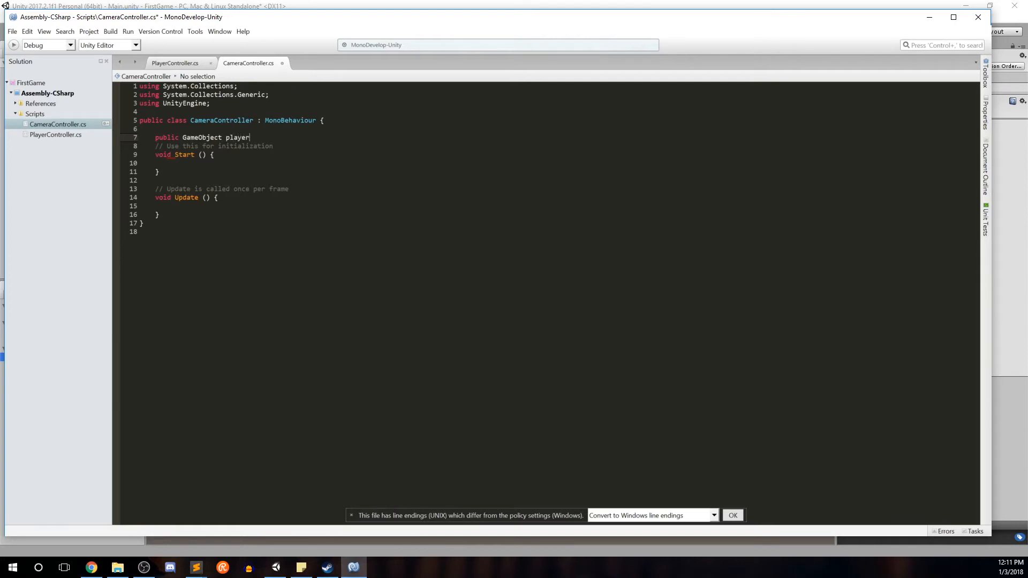
text(Object)
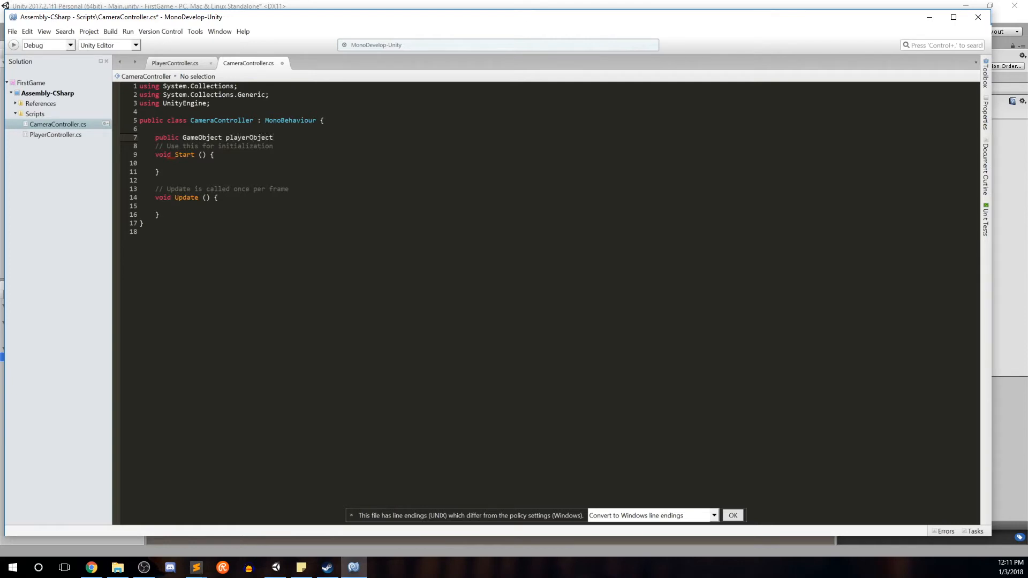
text(;)
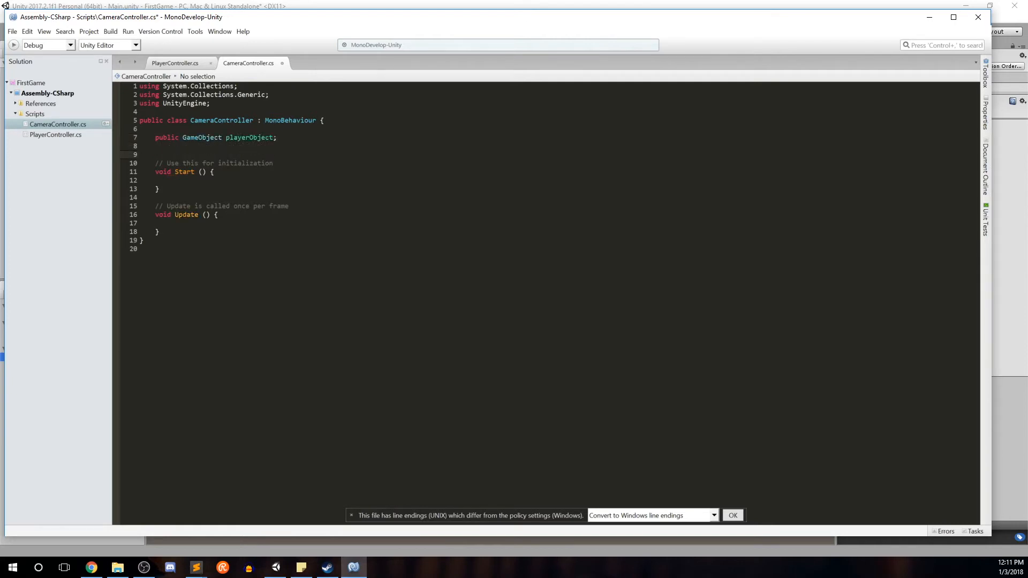
Step: Declare 'private Vector3 camOffset;' below it
text(private)
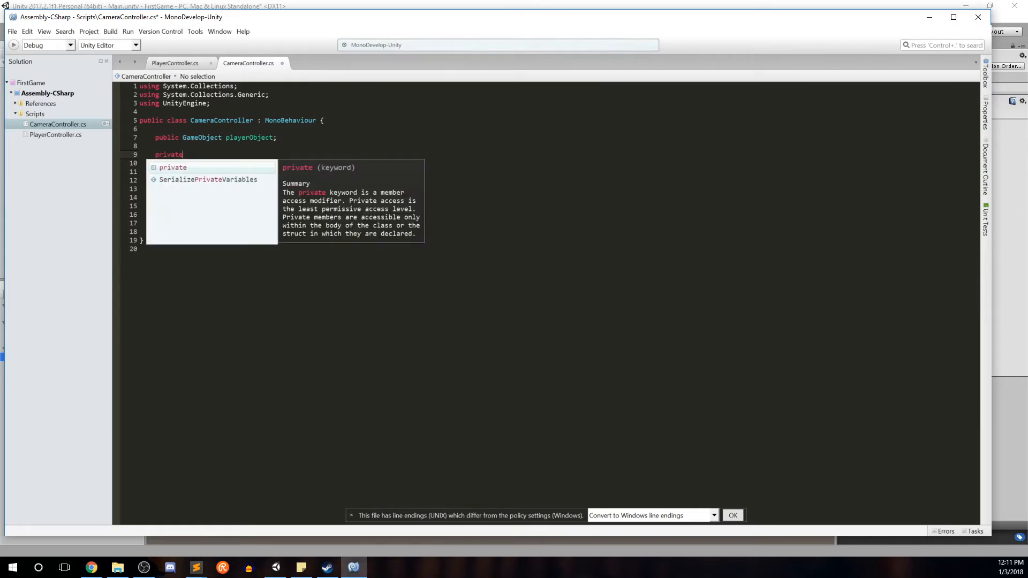
text(Vector3)
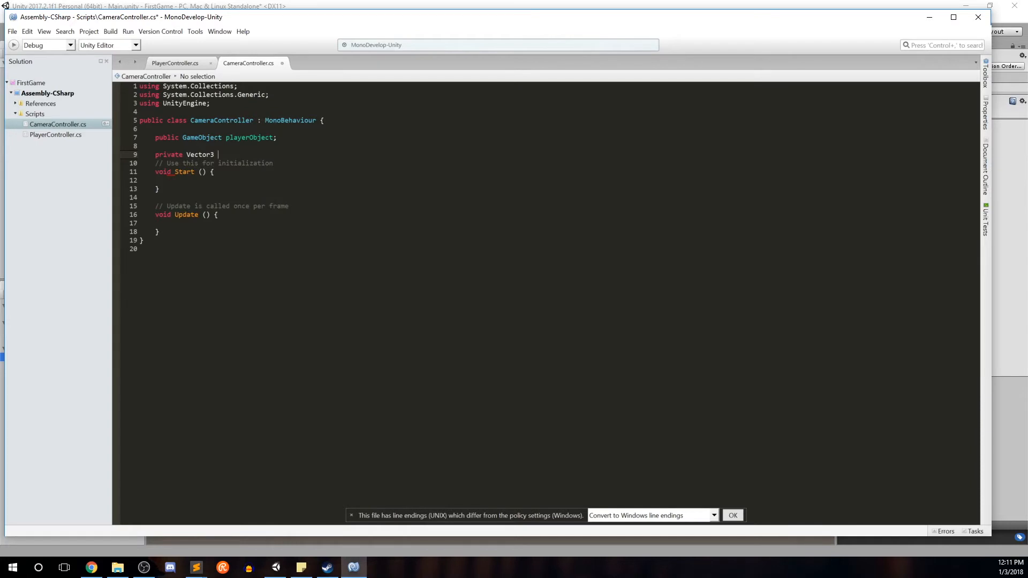
text(camO)
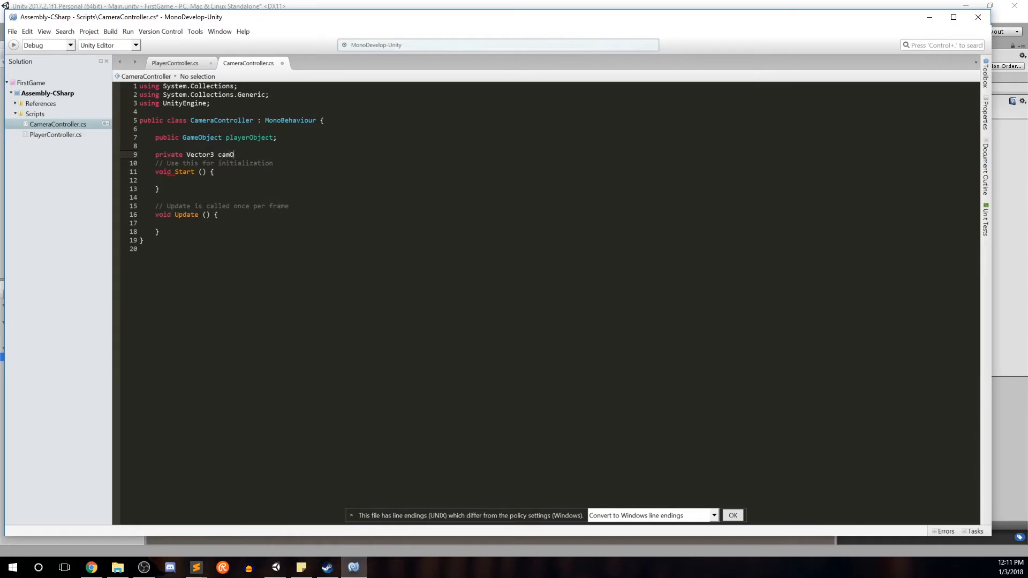
text(ffset;)
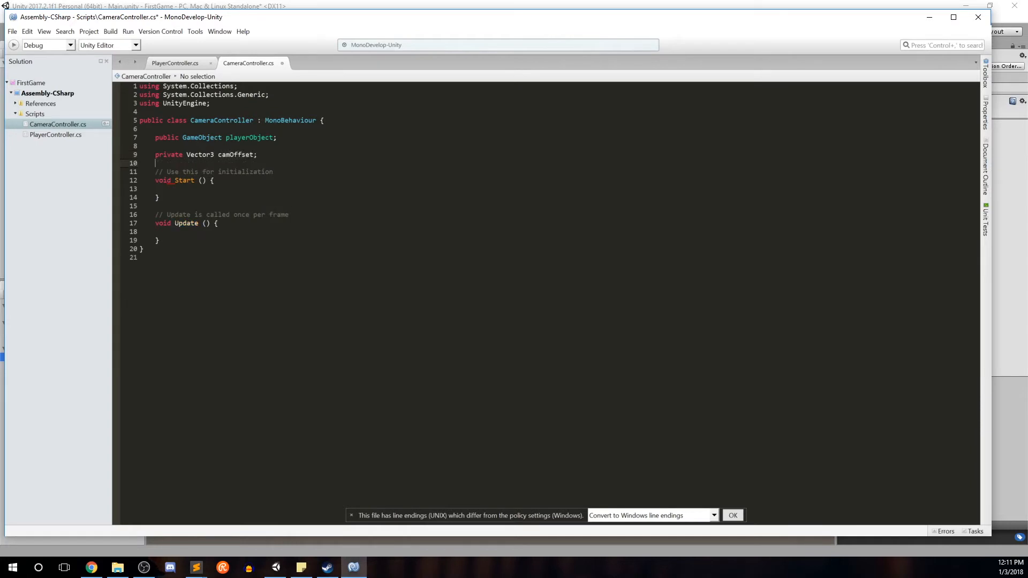
Step: In Start(), write camOffset = this.transform.position - playerObject.transform.position;
click(171, 188)
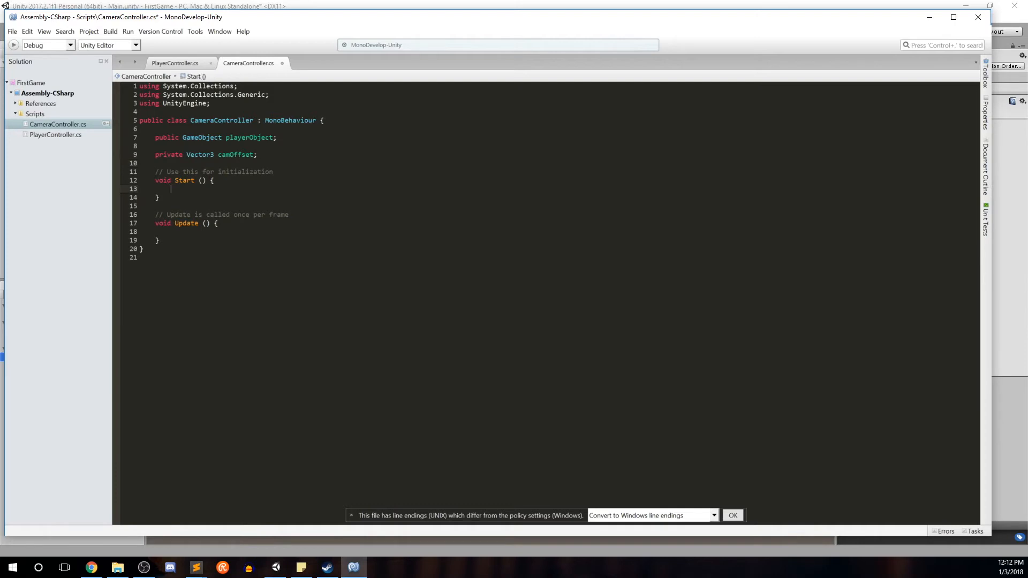
mouse_move(221, 120)
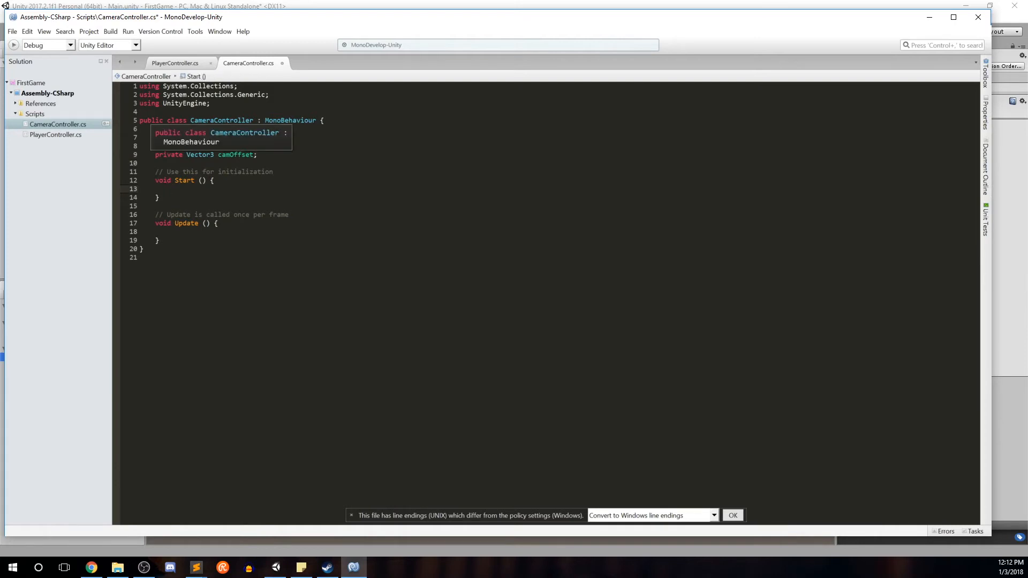
text(cam)
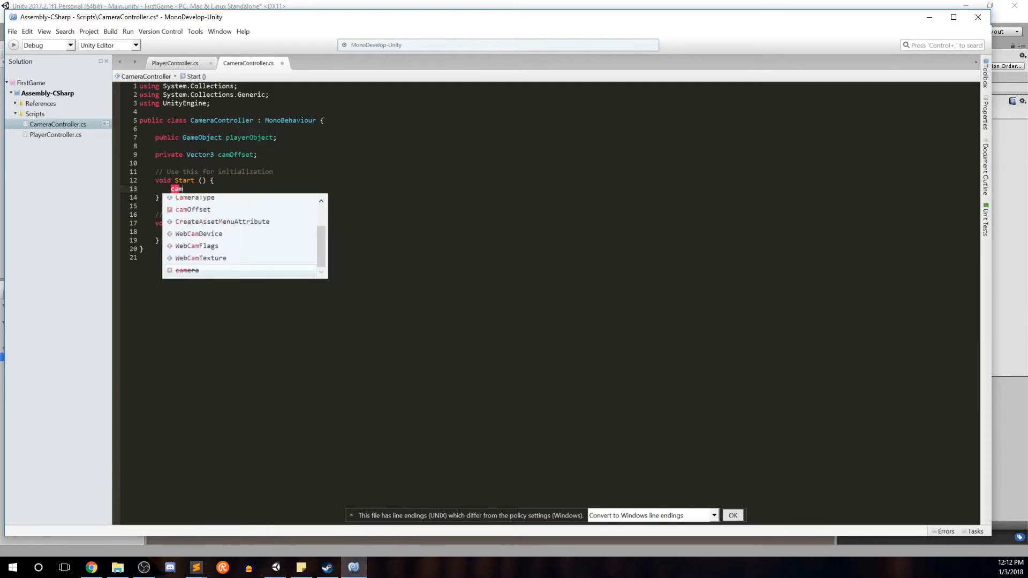
text(Offset)
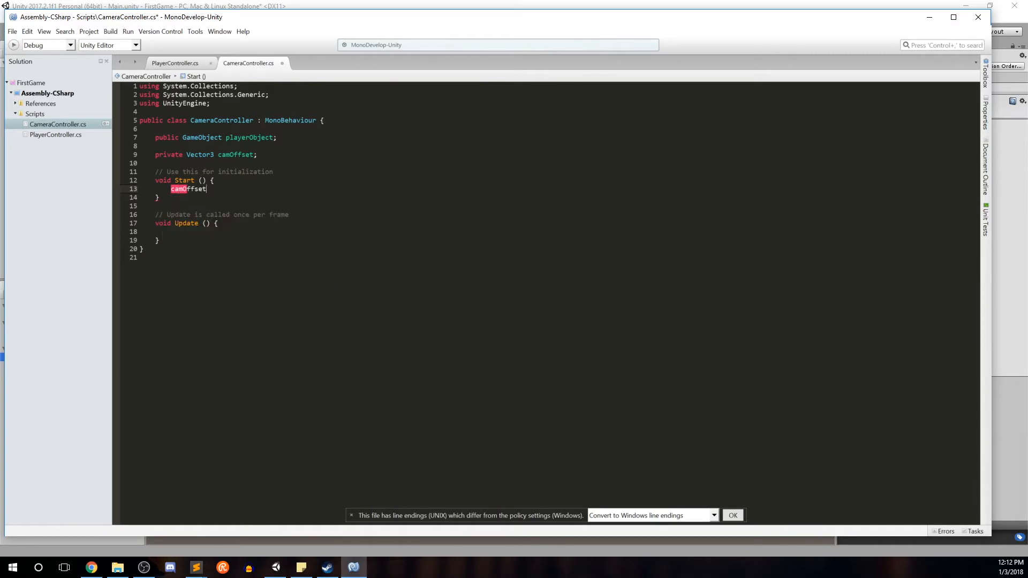
text(=)
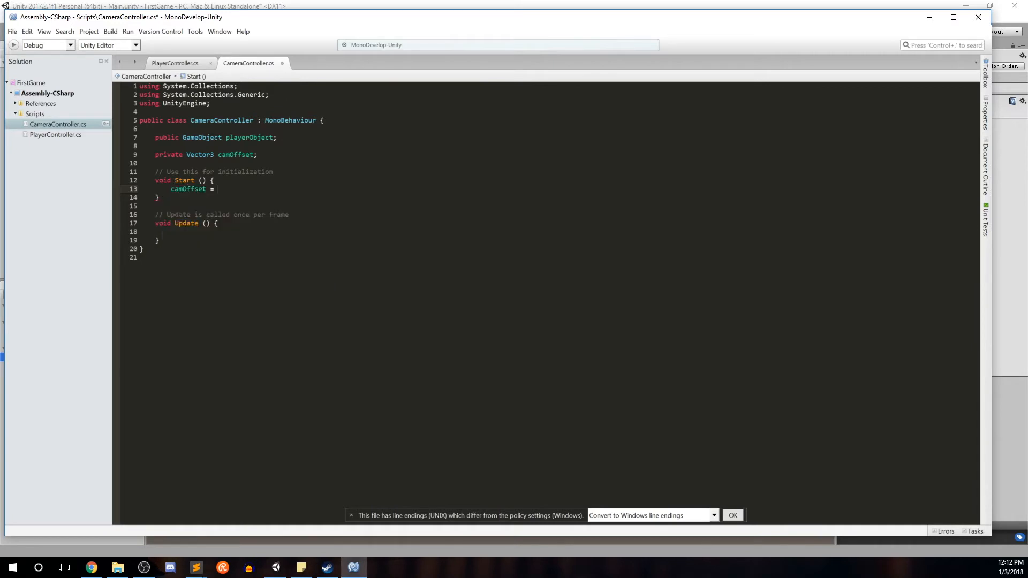
text(this)
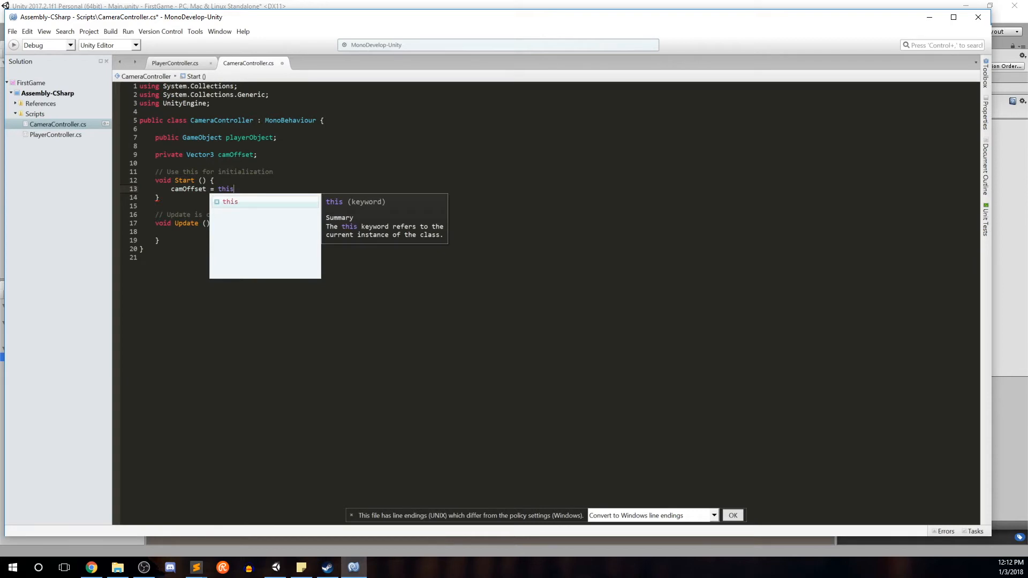
text(.tra)
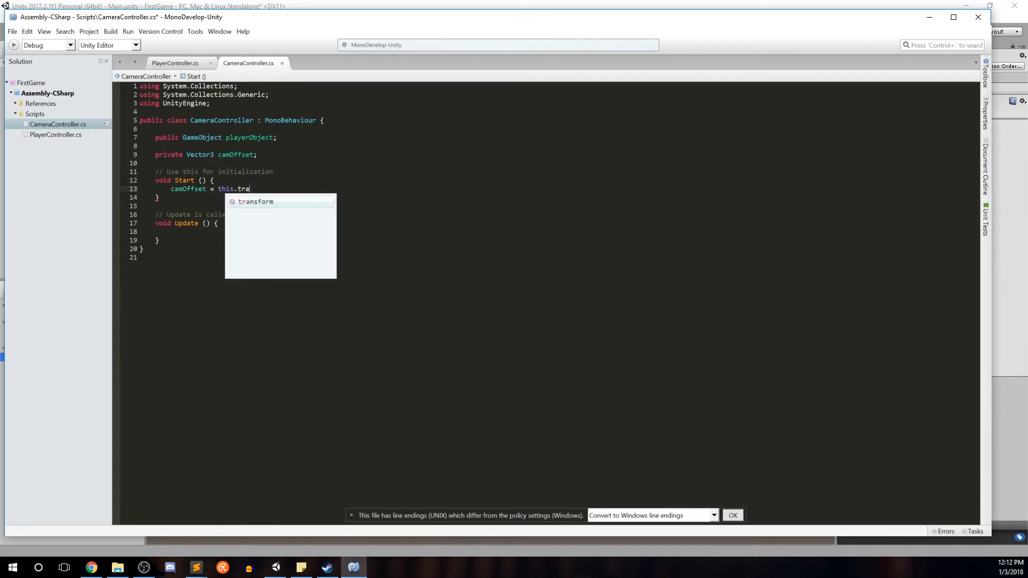
key(Tab)
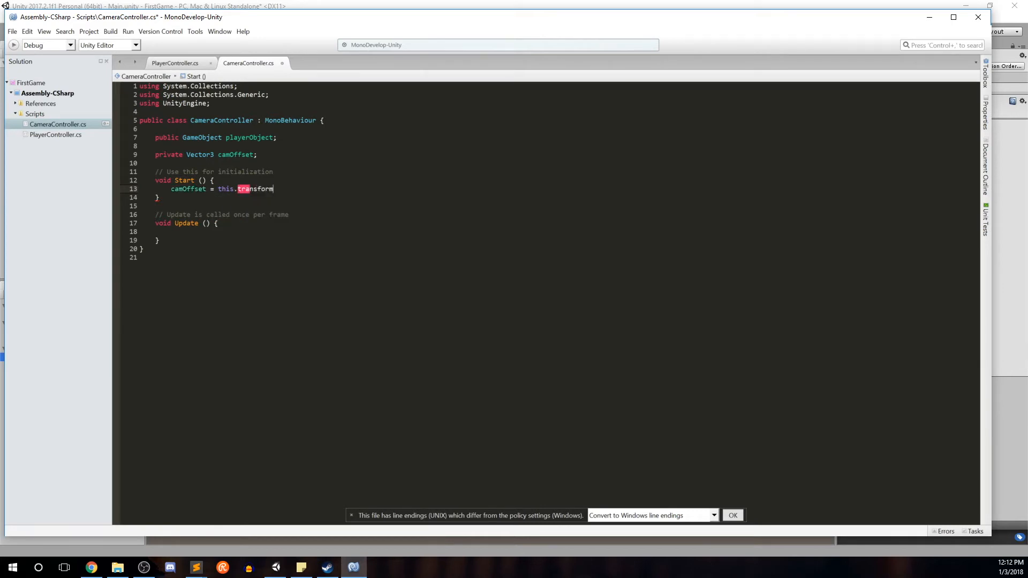
text(.position -)
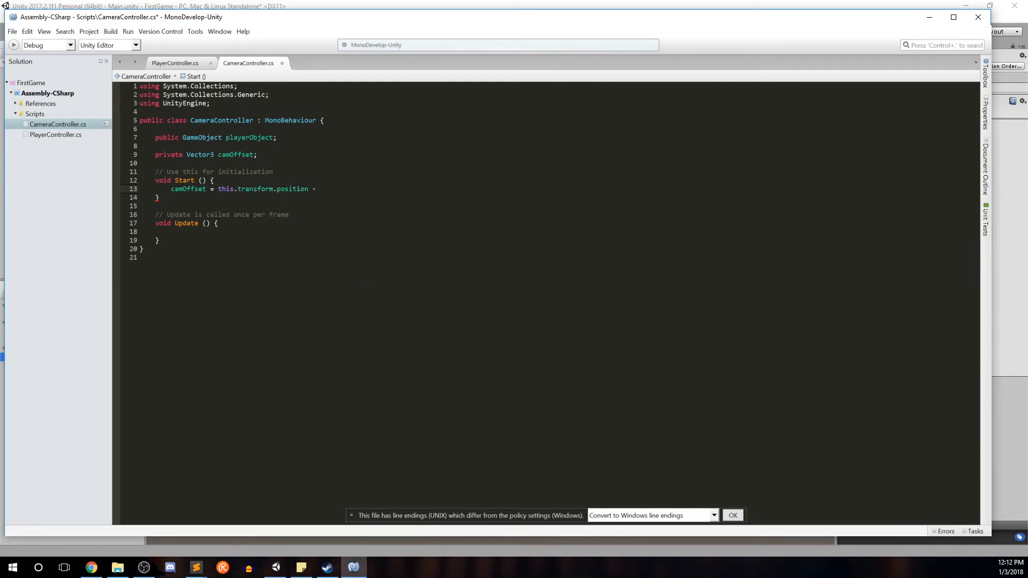
text(play)
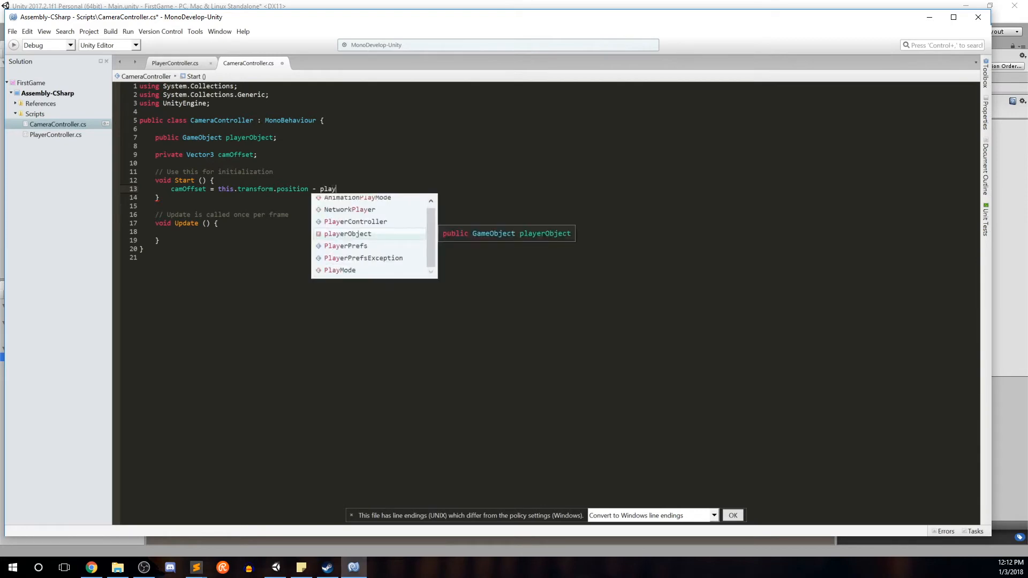
text(erObject.transform.)
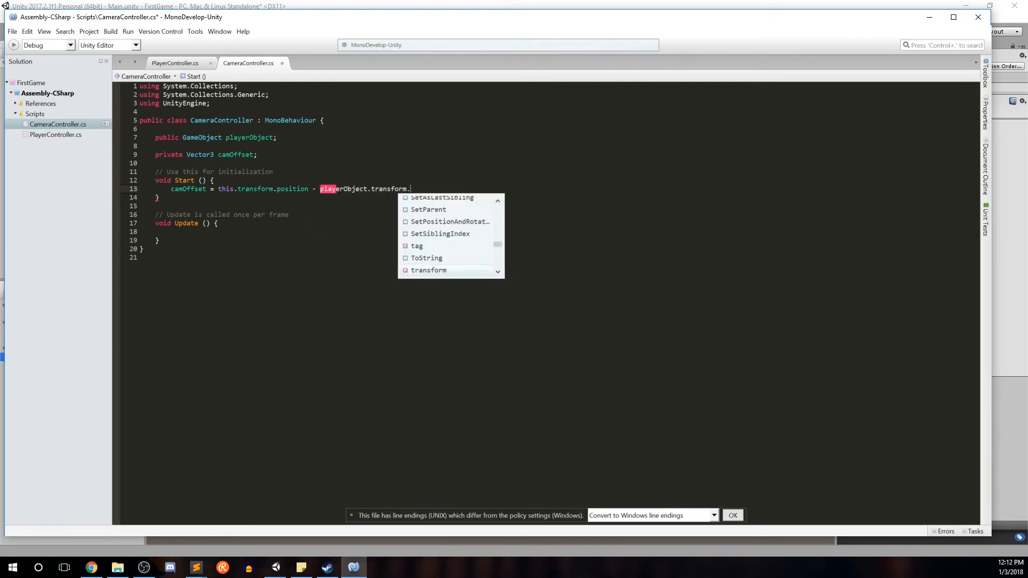
text(position;)
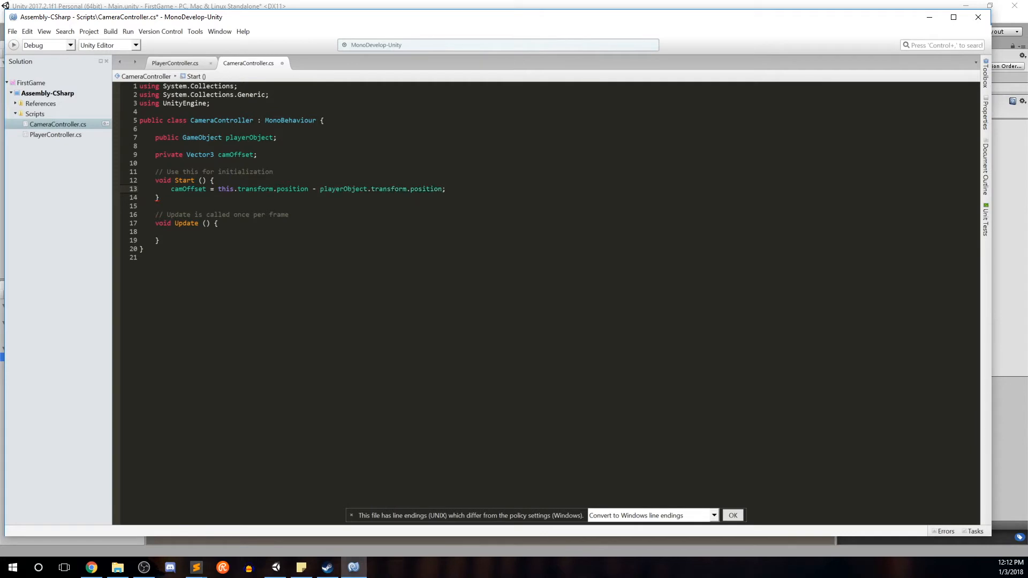
click(444, 188)
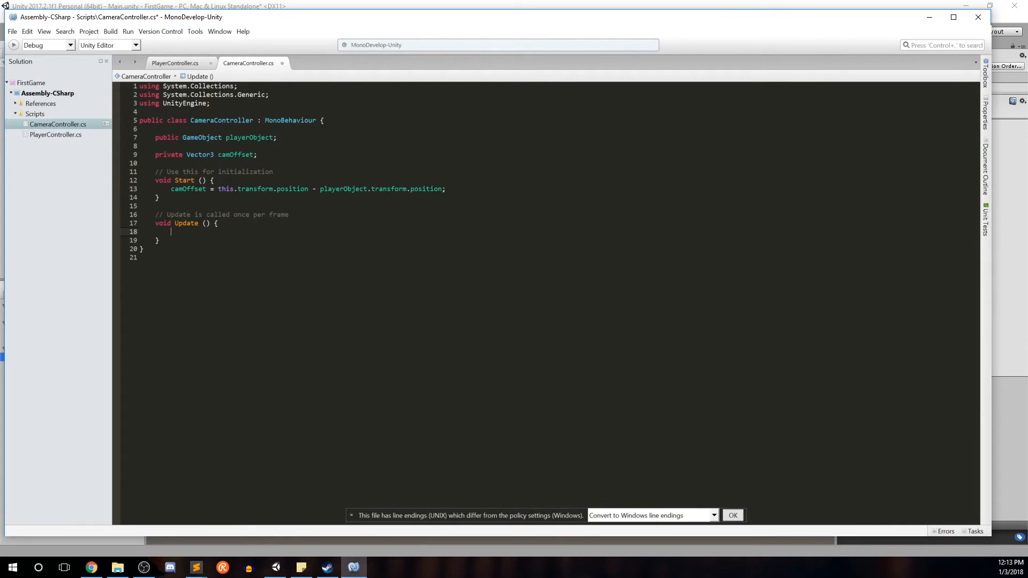
Step: In Update(), write this.transform.position = playerObject.transform.position + camOffset; and save
text(thu)
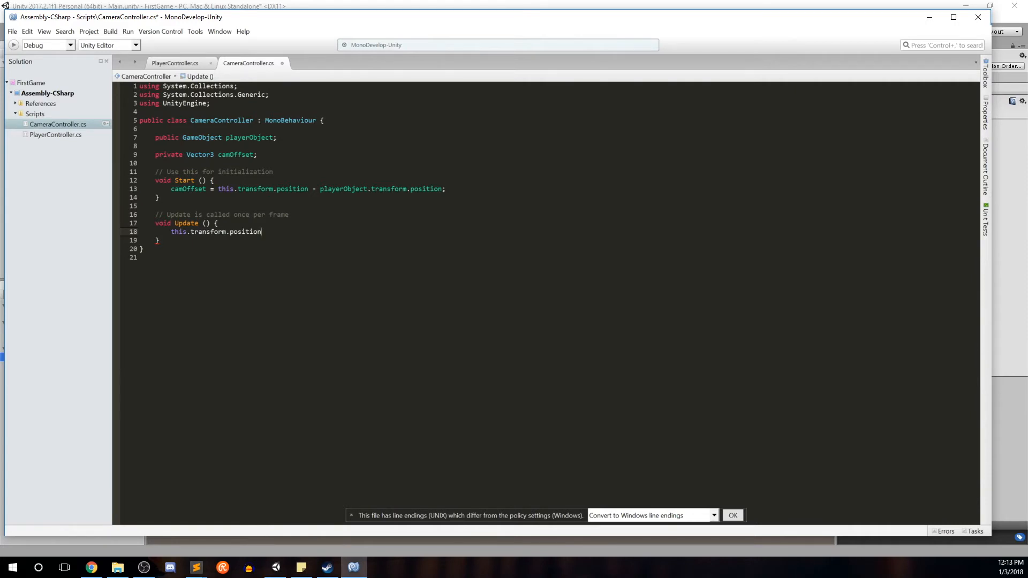
text(=)
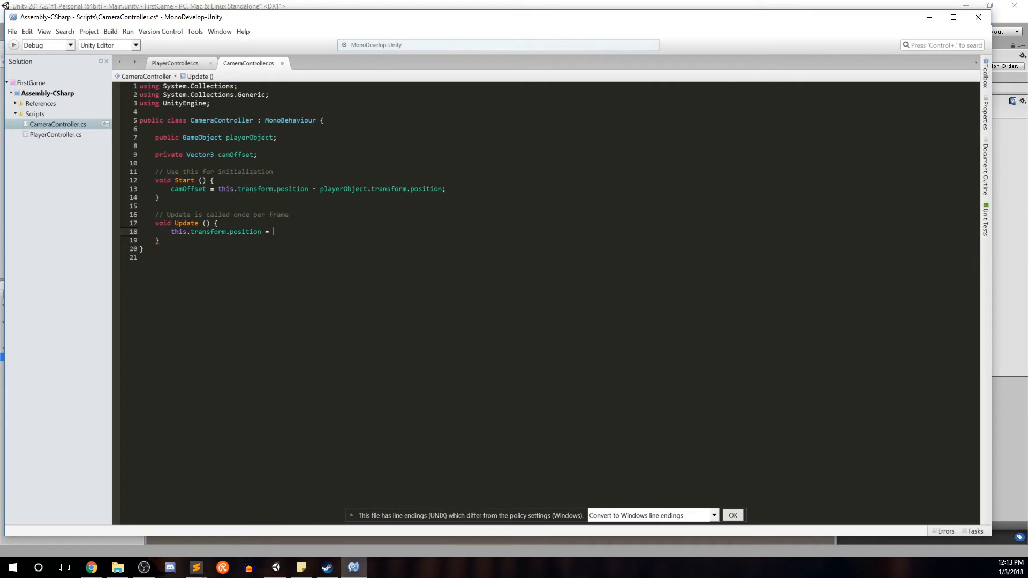
text(playerObject)
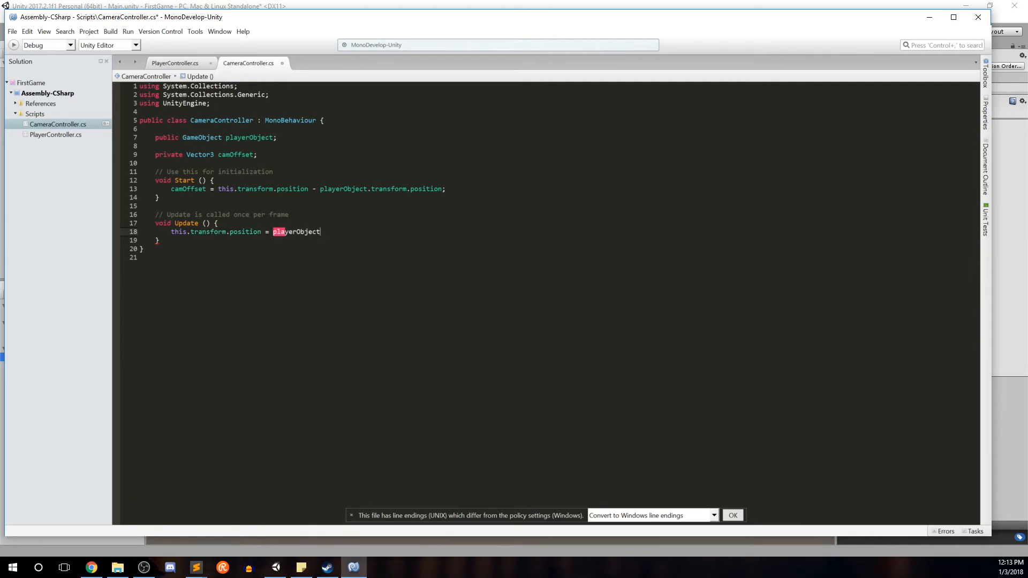
text(.transform.position +)
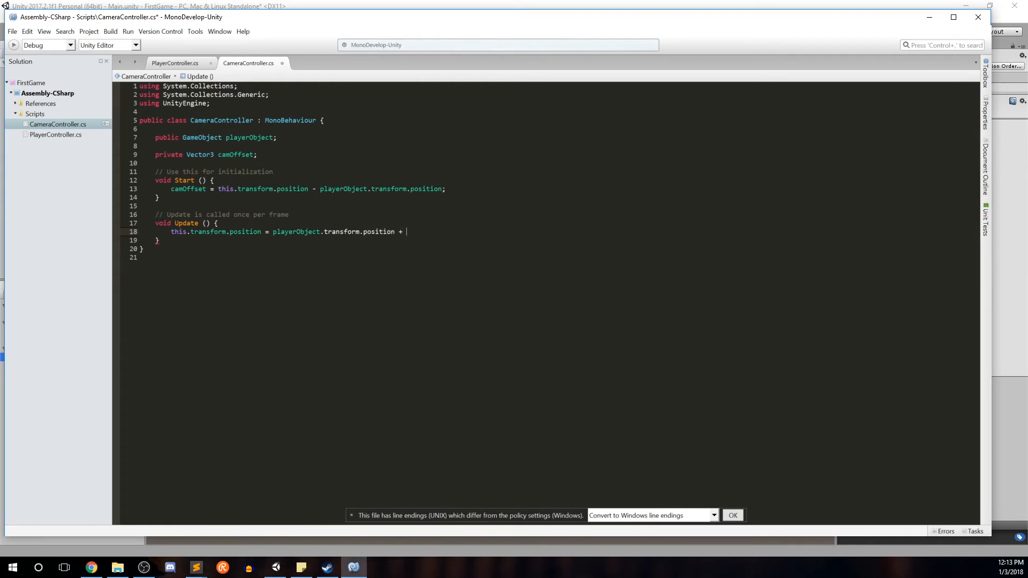
text(camOffset;)
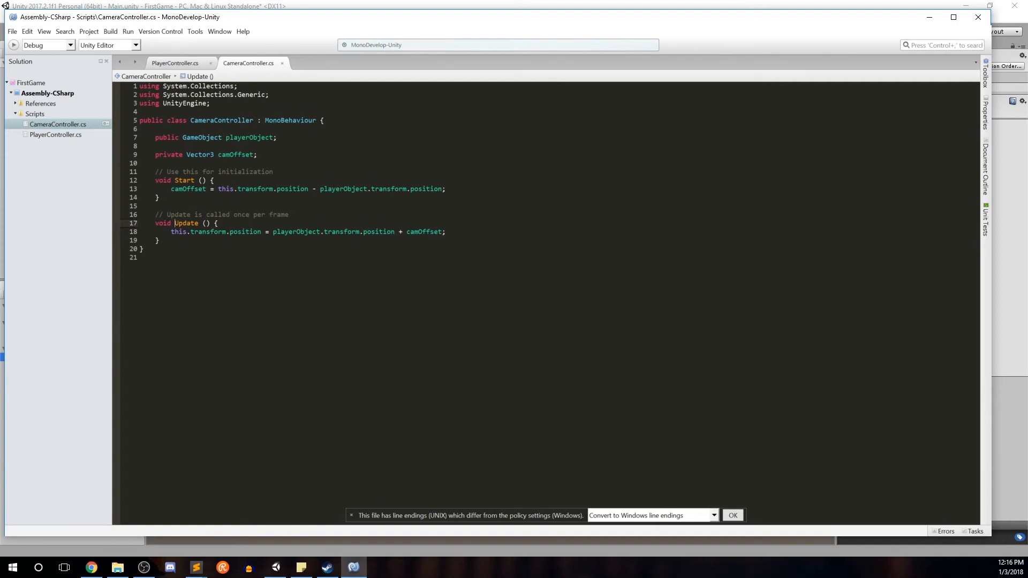
Step: Rename Update to LateUpdate with a comment that it is called after all other Updates
text(La)
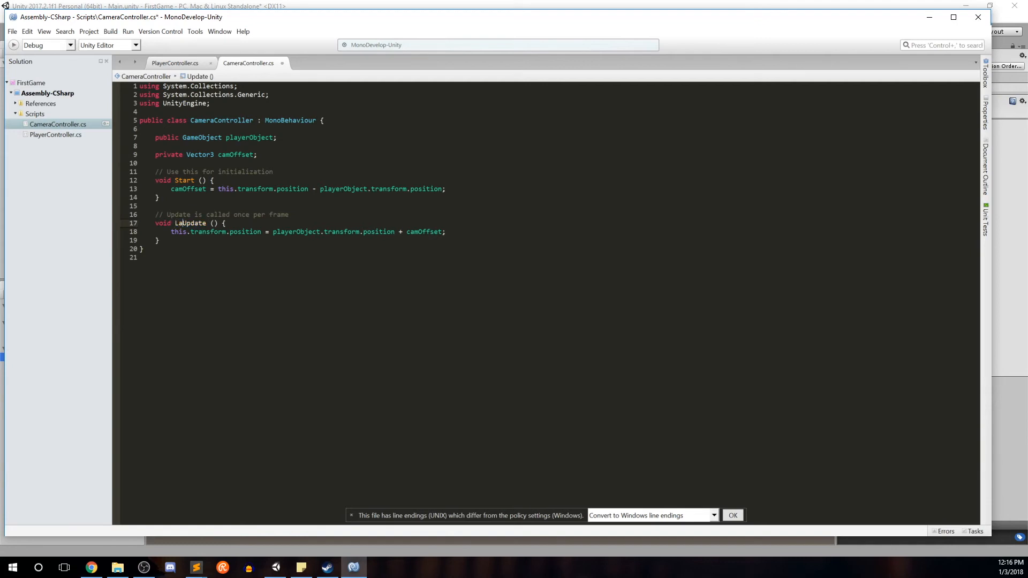
text(te)
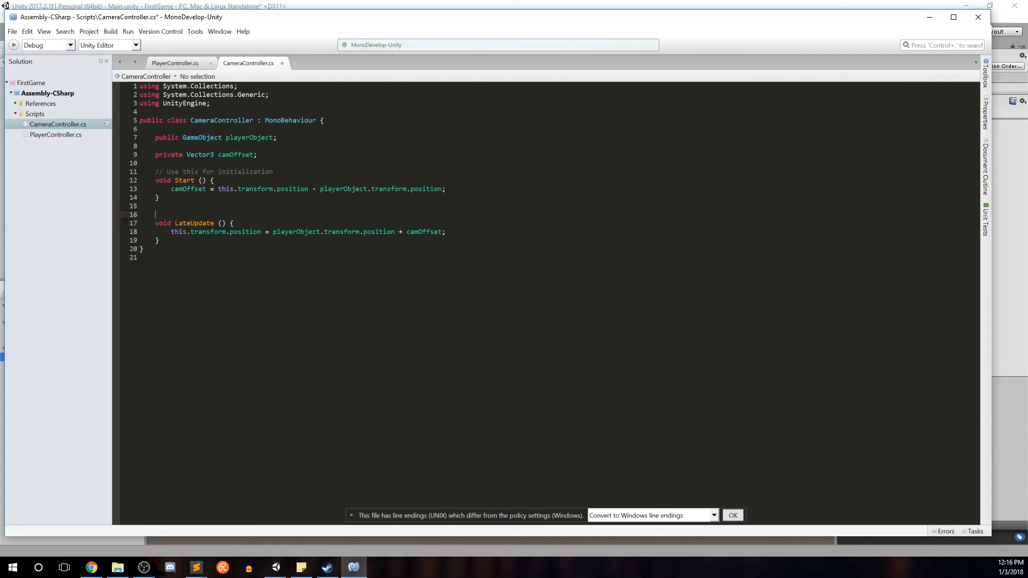
text(// LateUpdate will be)
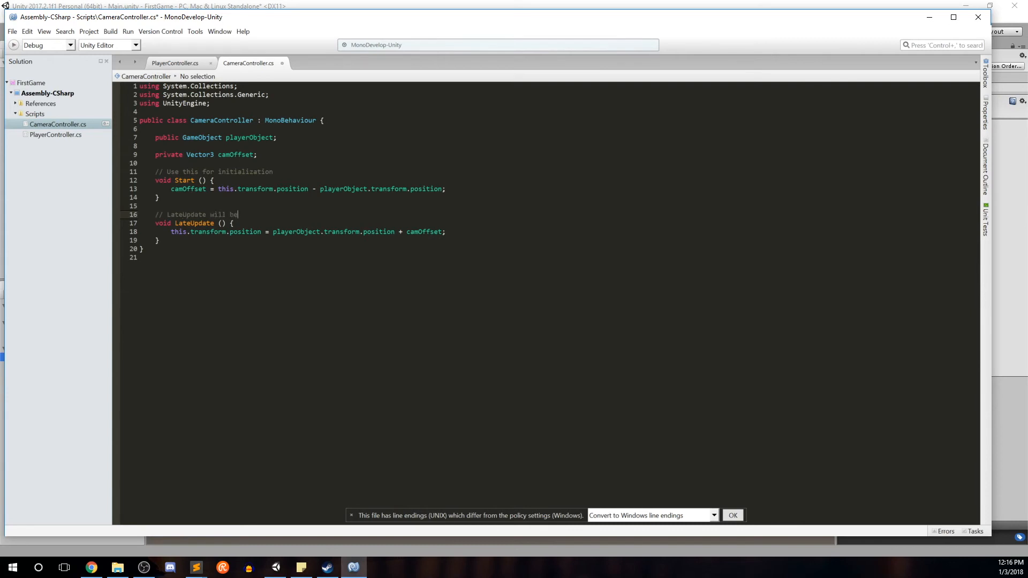
text(called after a)
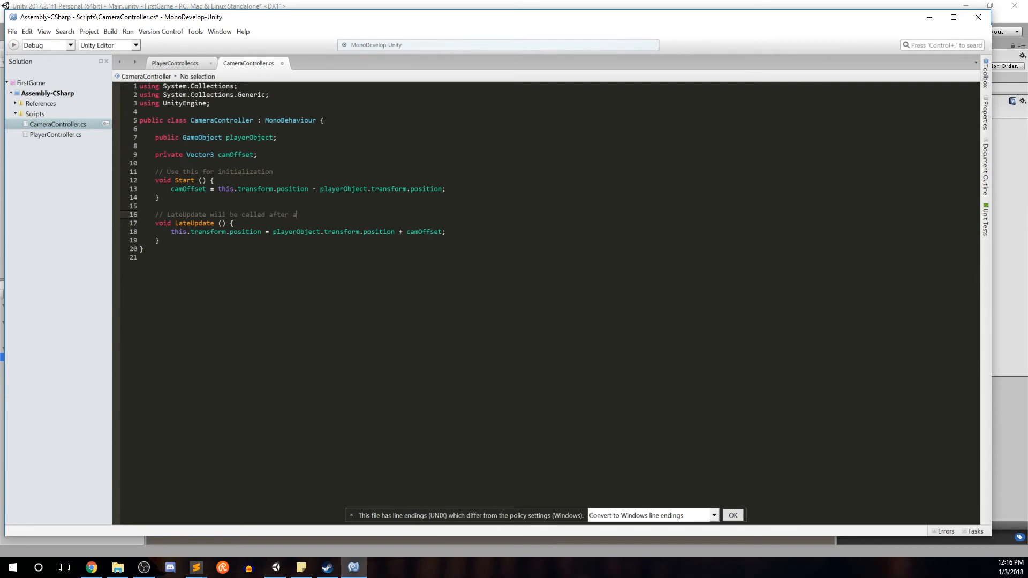
text(ll other Up)
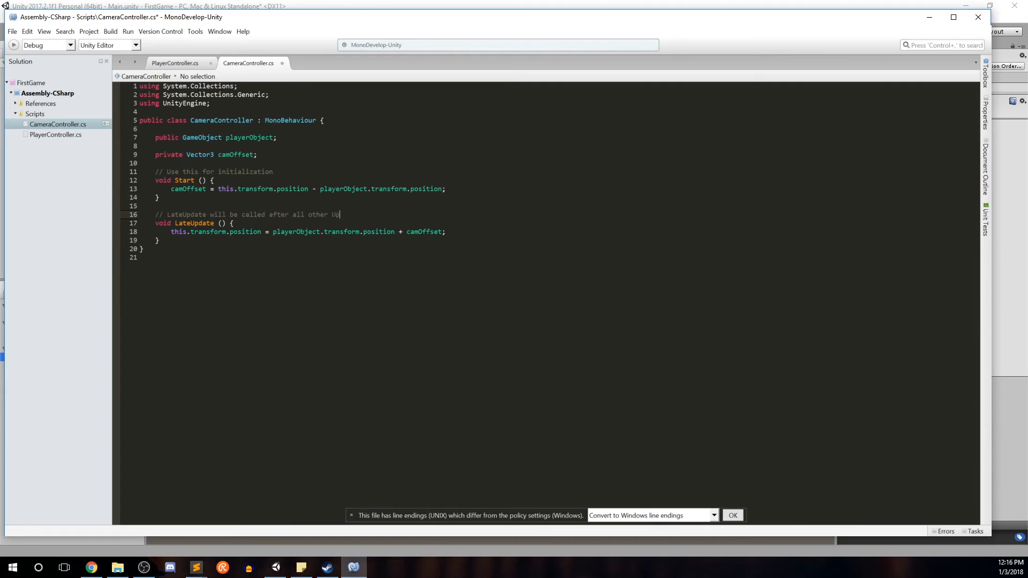
text(dates() have been en)
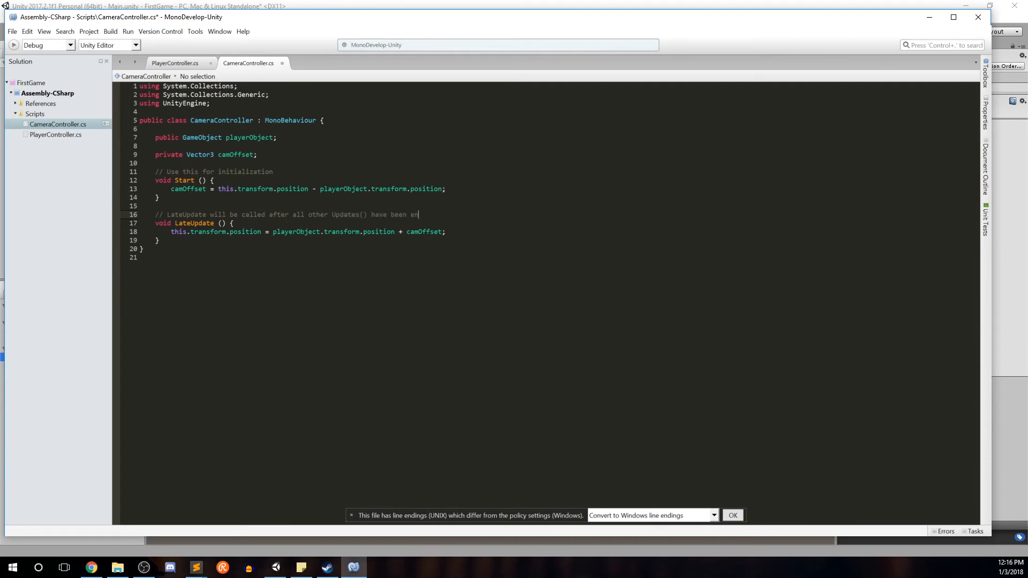
text(voked)
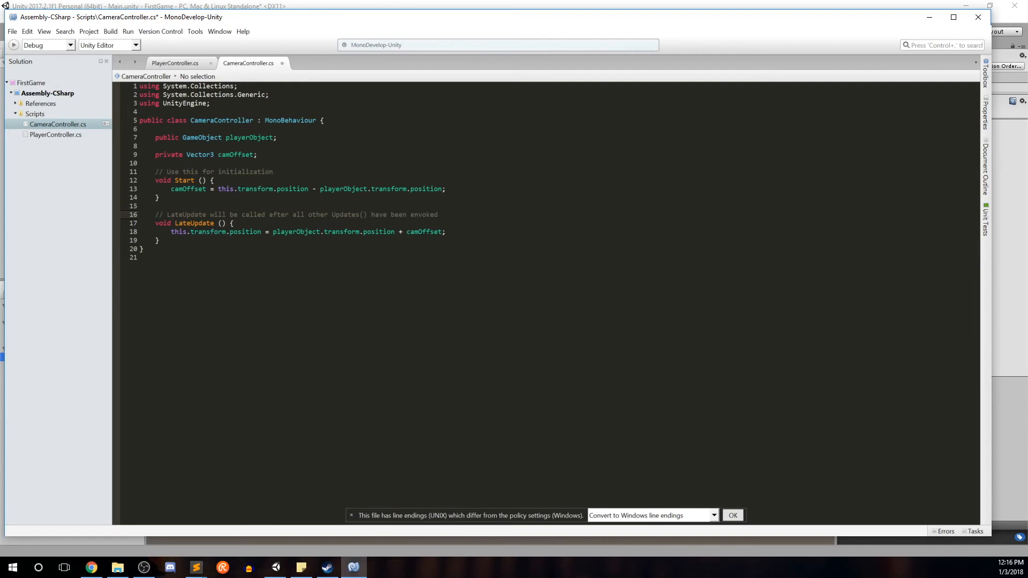
Step: Save the CameraController script and return to the Unity editor
click(436, 214)
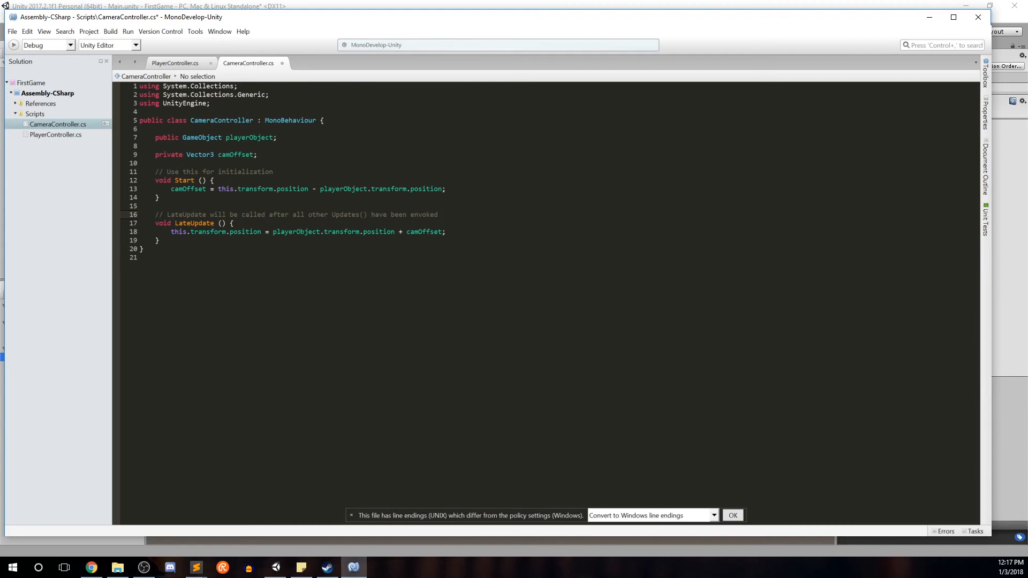
click(354, 567)
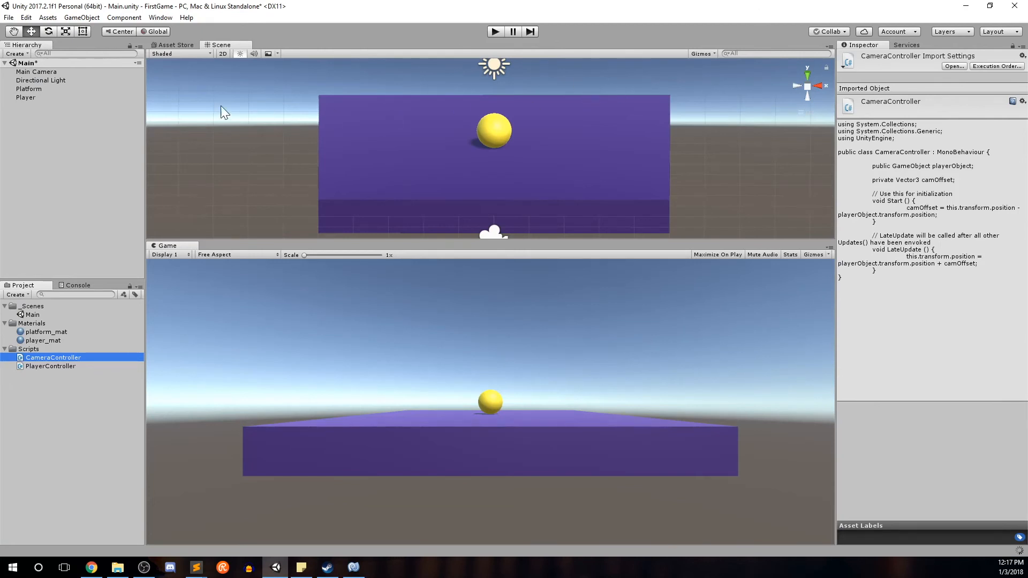
Step: Assign Player as the Player Object of Main Camera's Camera Controller
click(36, 71)
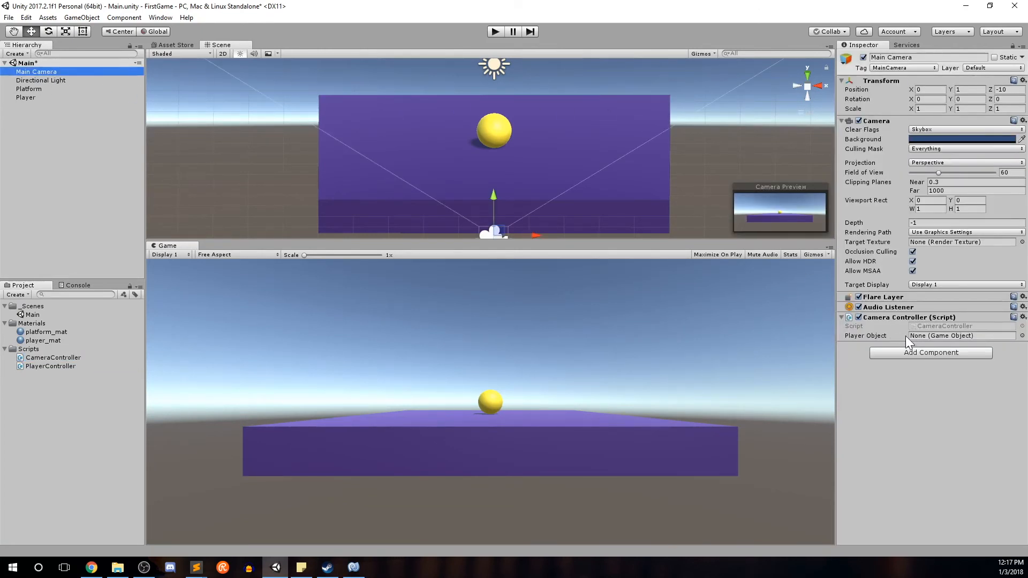
mouse_move(632, 303)
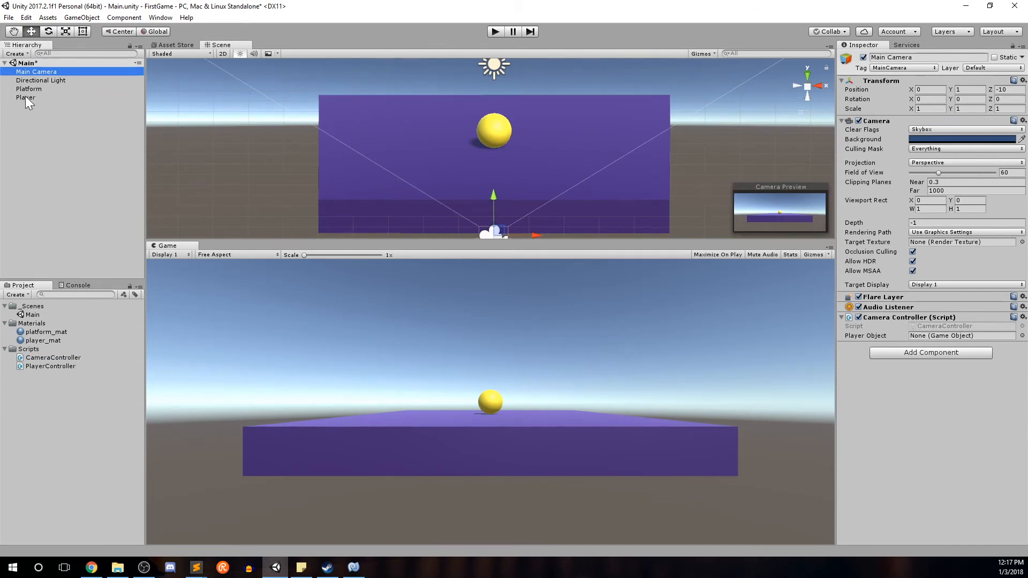
click(26, 97)
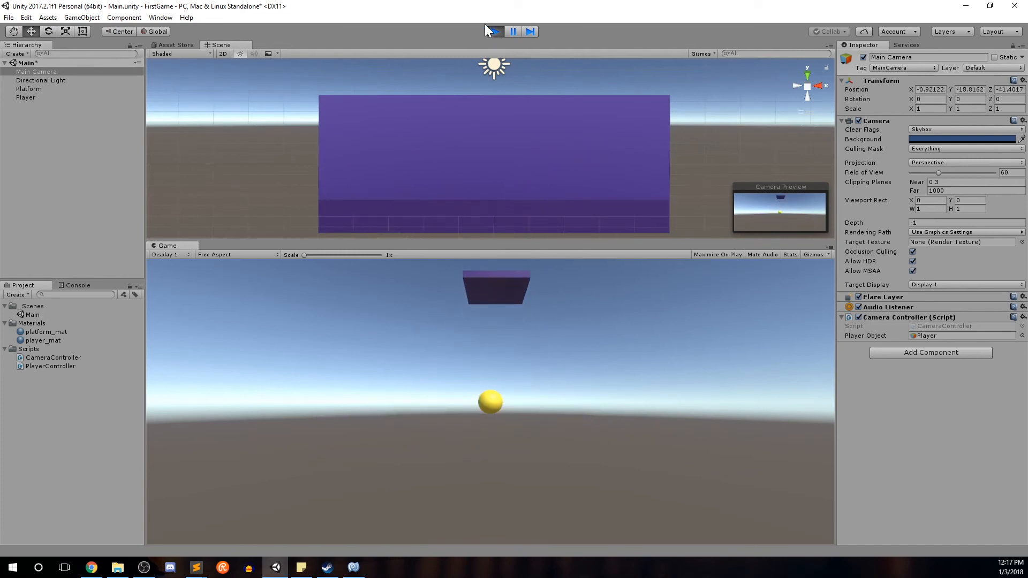
Step: Run the game to watch the camera follow the sphere, then stop play mode
click(495, 31)
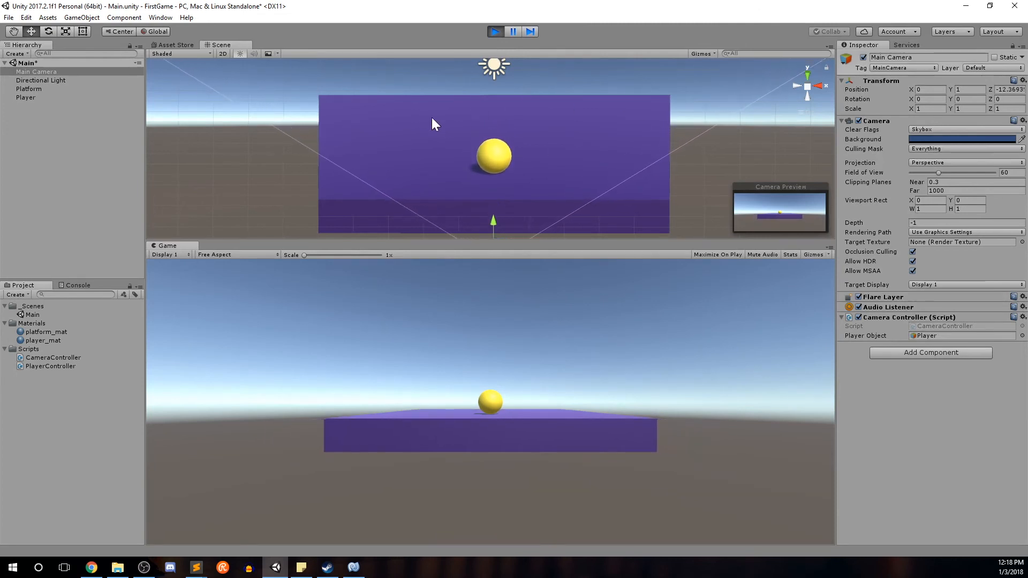
click(495, 31)
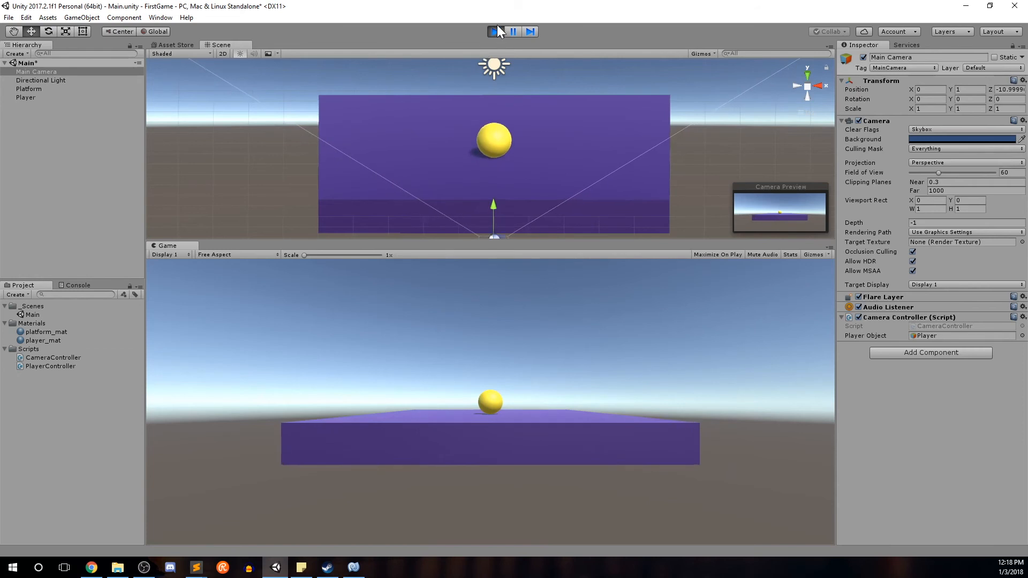
click(494, 31)
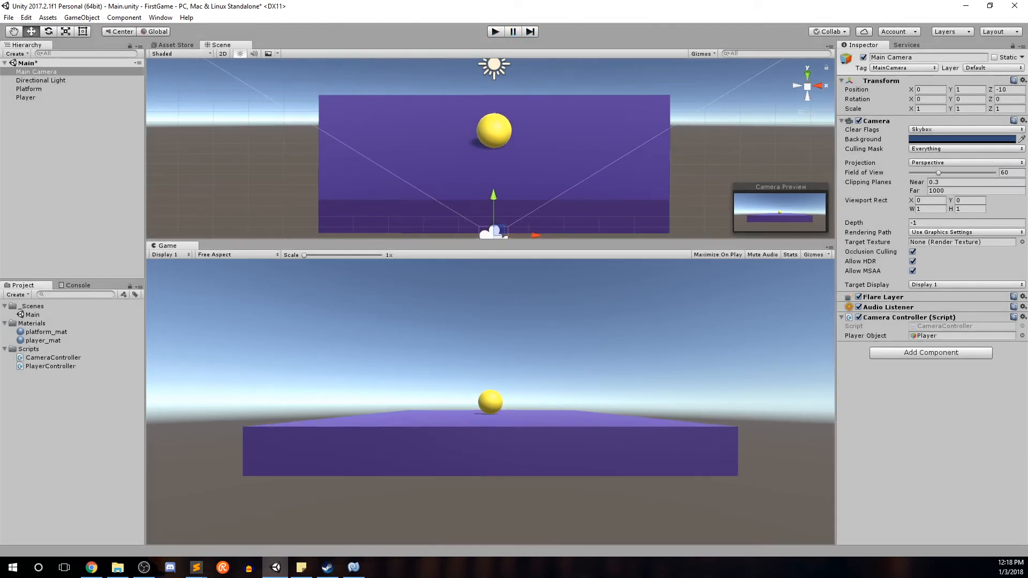
Step: Set Main Camera's Position Y to 5 and Rotation X to 45
click(964, 89)
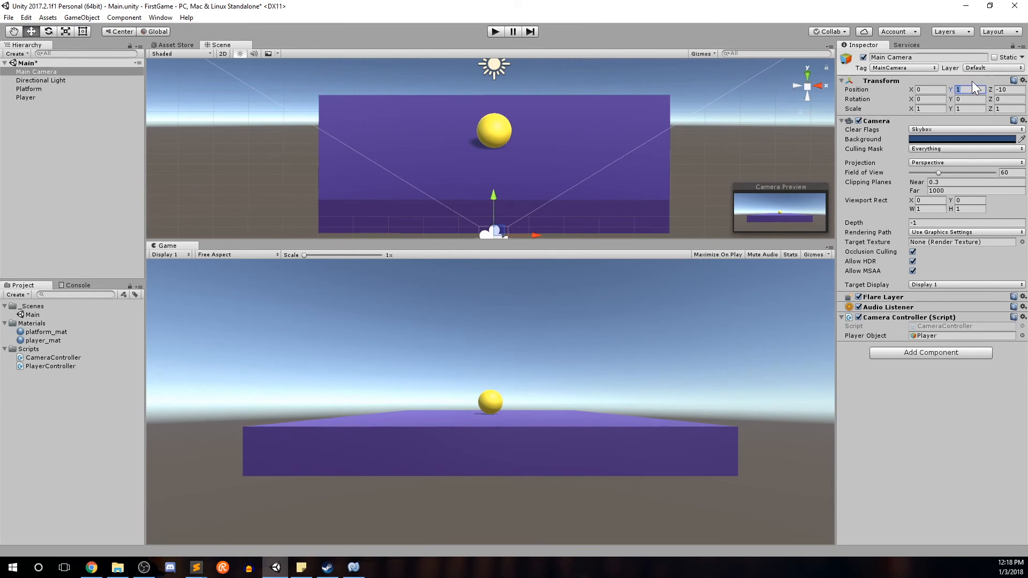
text(5)
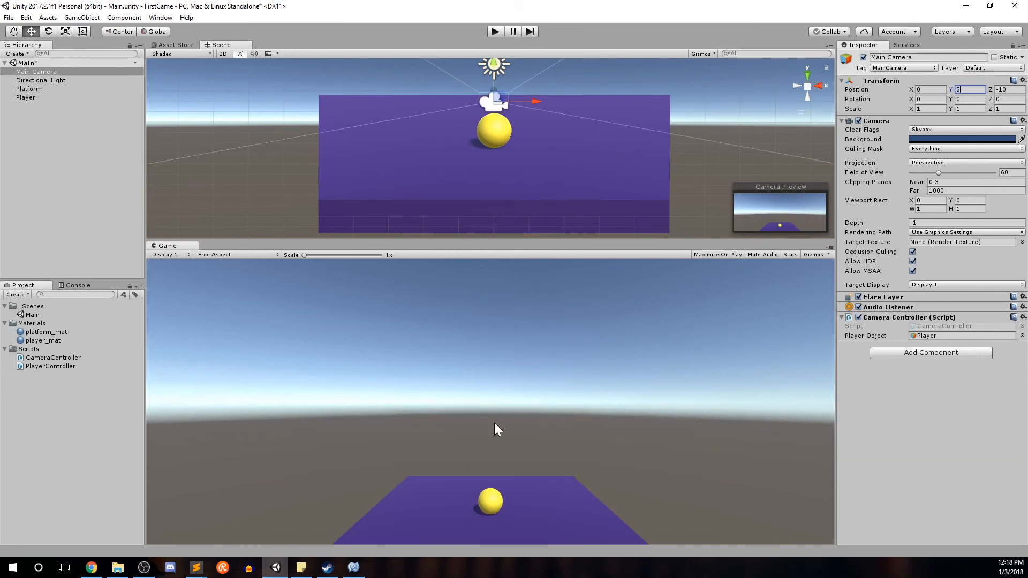
mouse_move(933, 98)
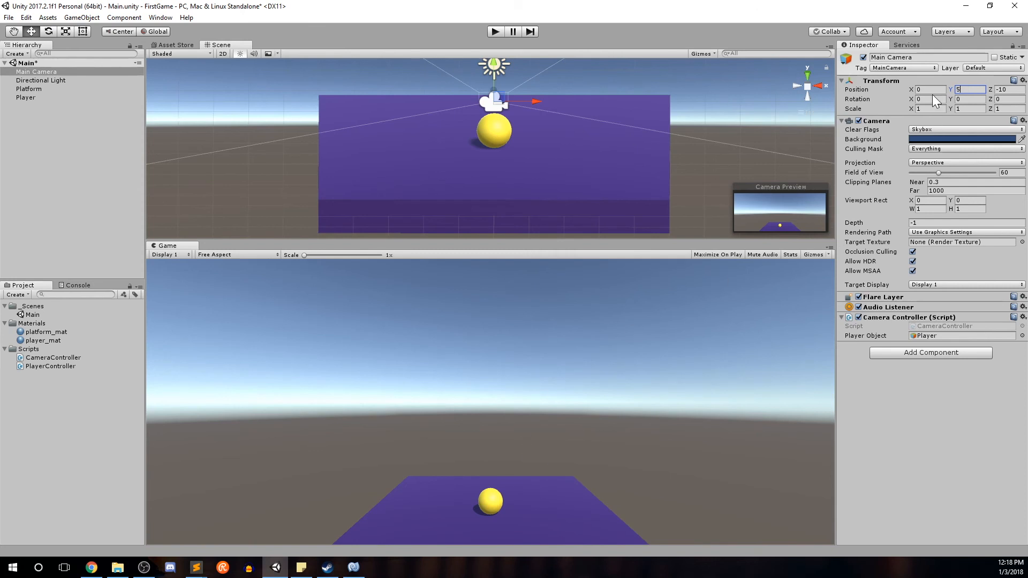
text(45)
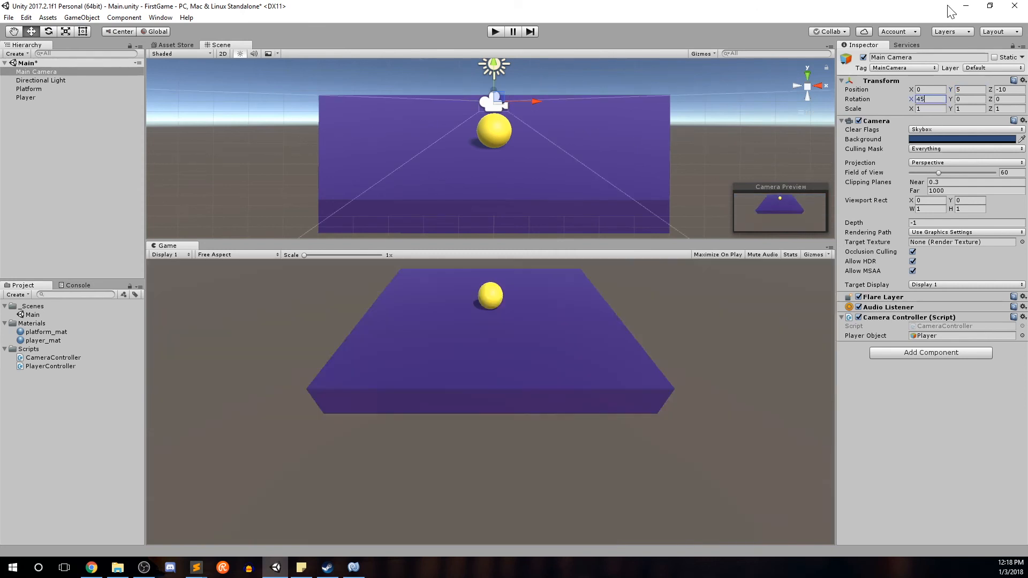